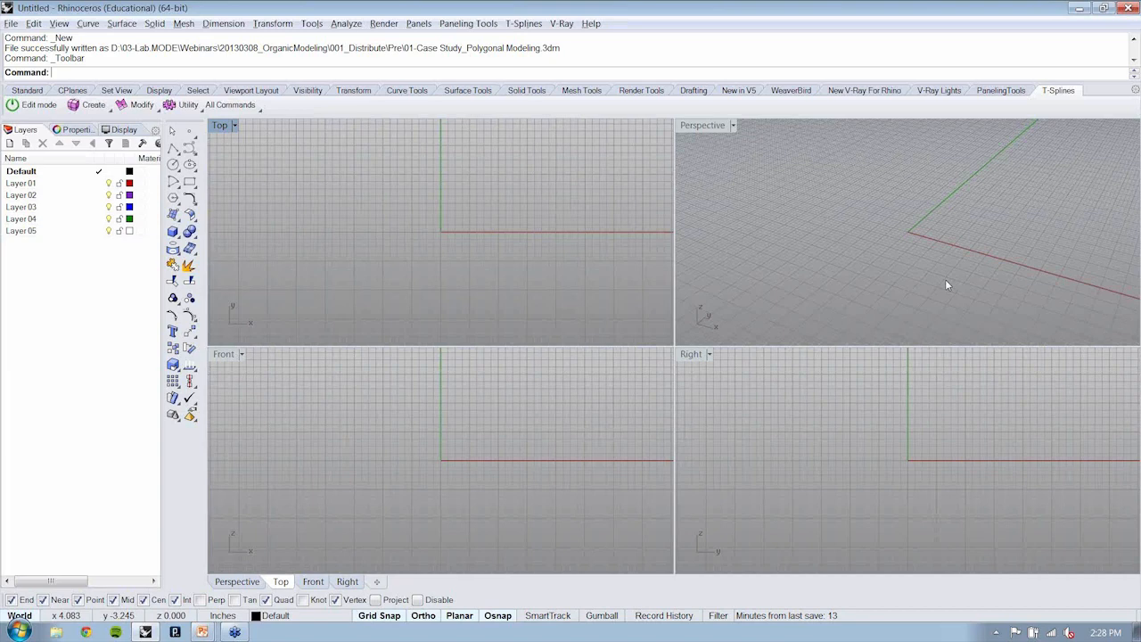
Maximize the Perspective viewport, hide the grid and start the T-Splines Box primitive
{"action": "double_click", "coordinate": [220, 125]}
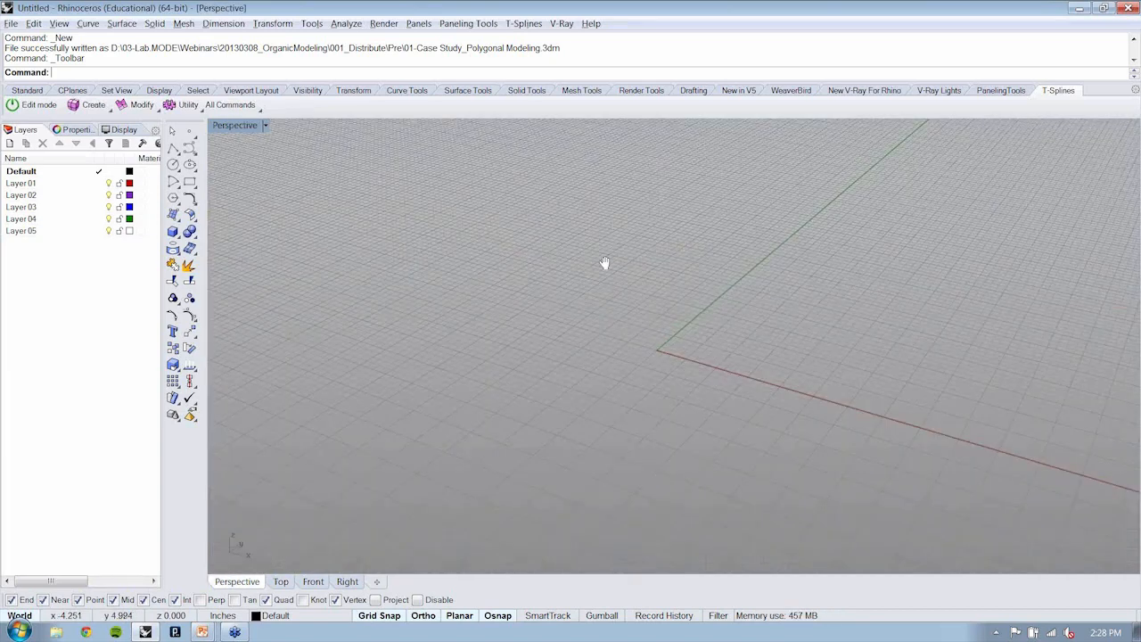
{"action": "left_click", "coordinate": [524, 24]}
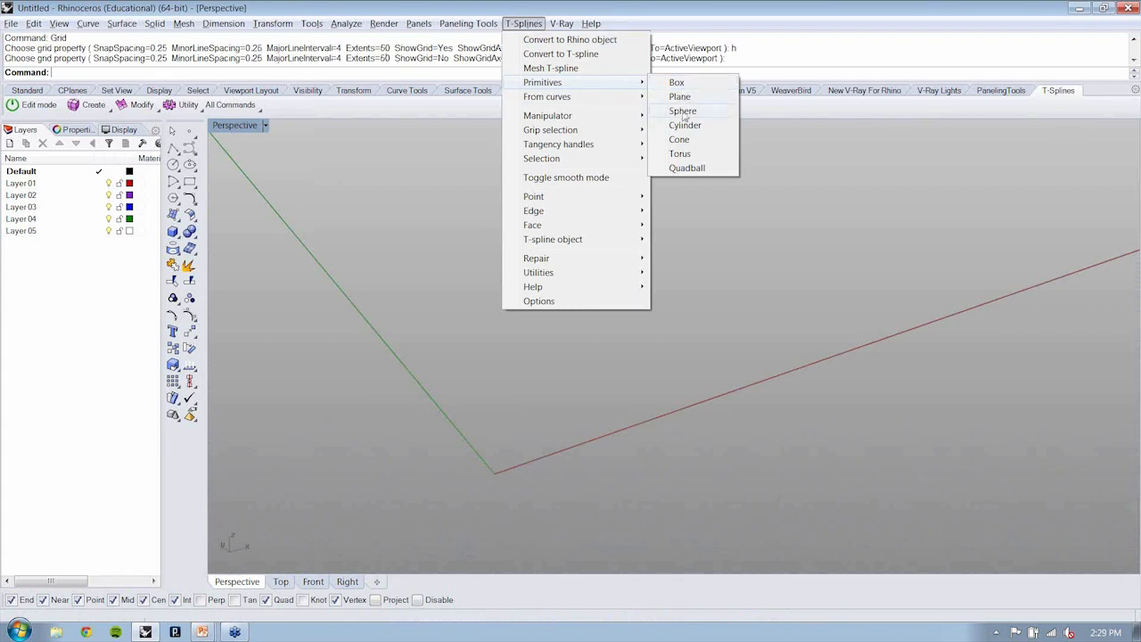
{"action": "mouse_move", "coordinate": [679, 153]}
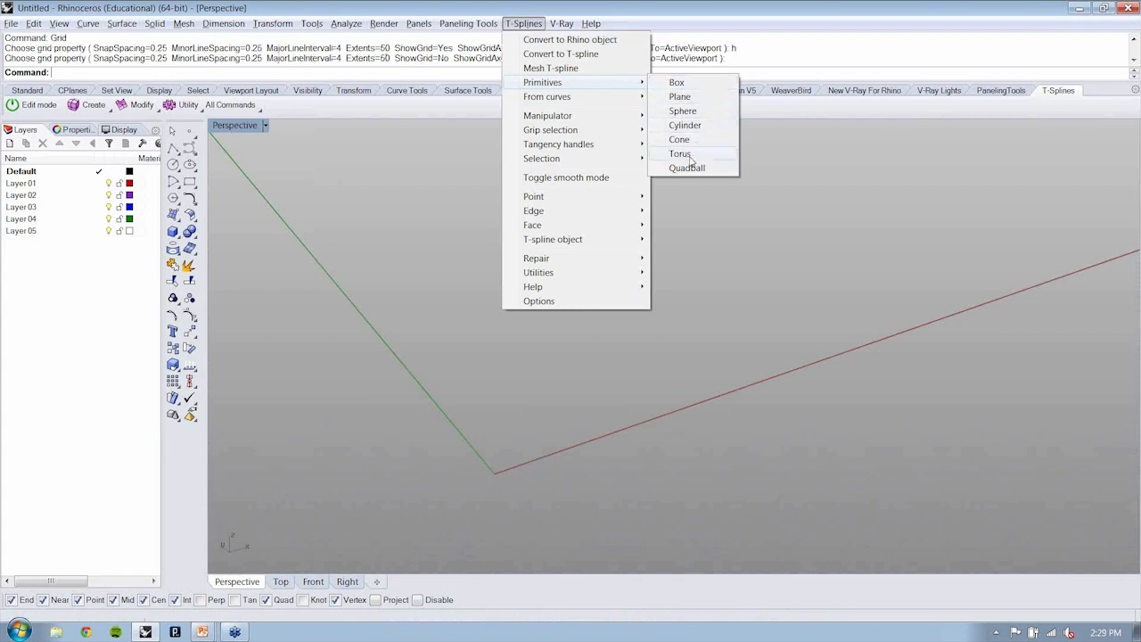
{"action": "mouse_move", "coordinate": [679, 84]}
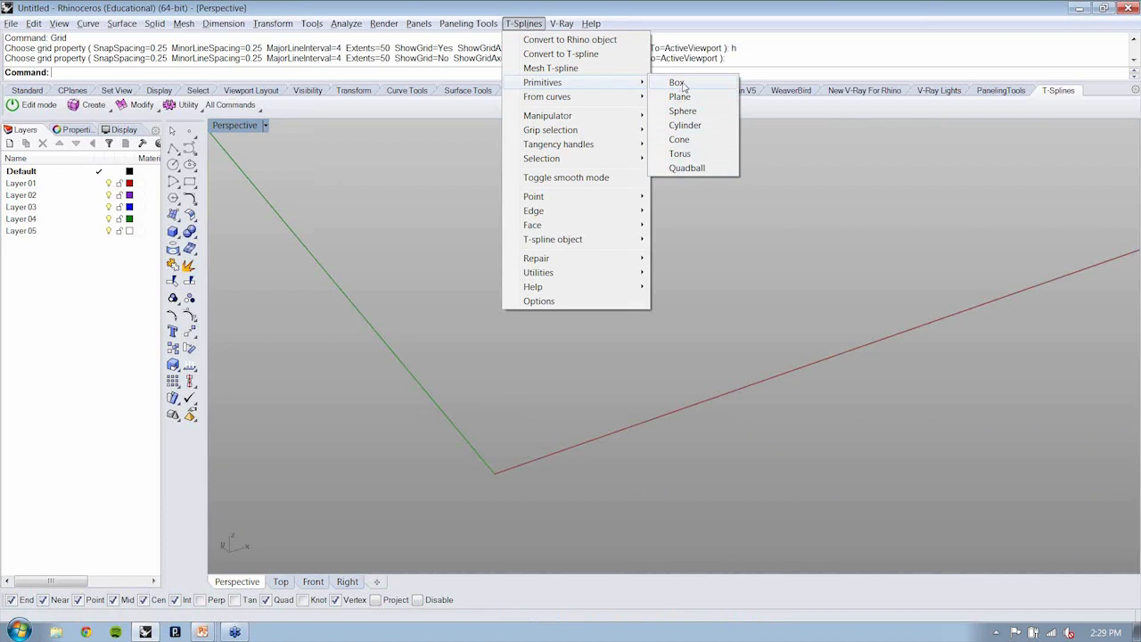
{"action": "left_click", "coordinate": [678, 82]}
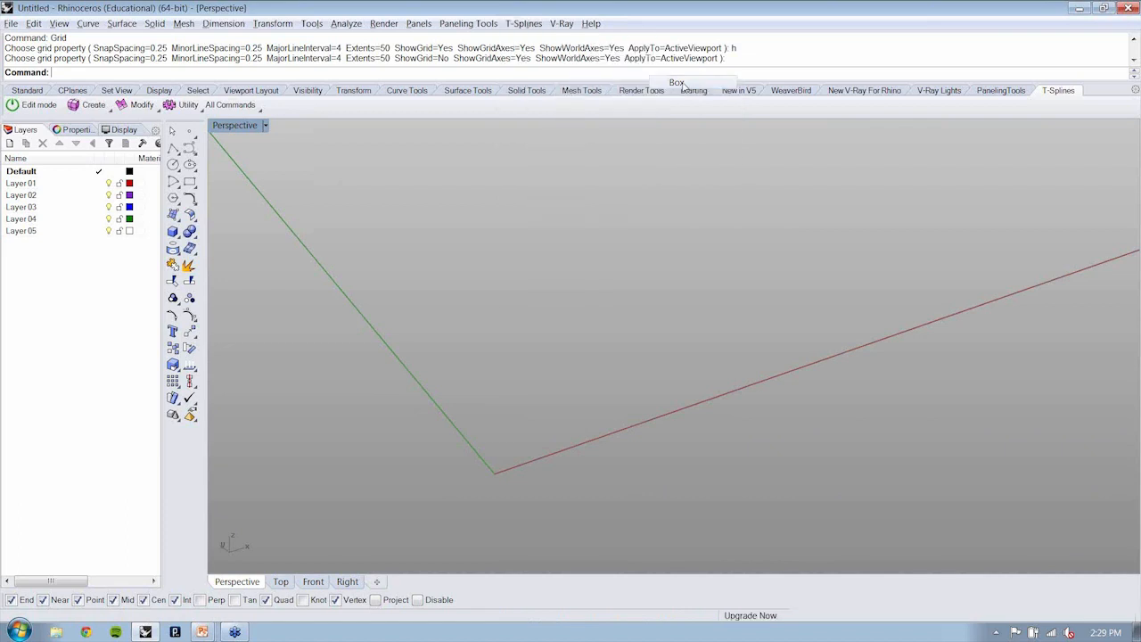
Place a trial T-Splines box from the base corner with length 4
{"action": "left_click", "coordinate": [676, 82]}
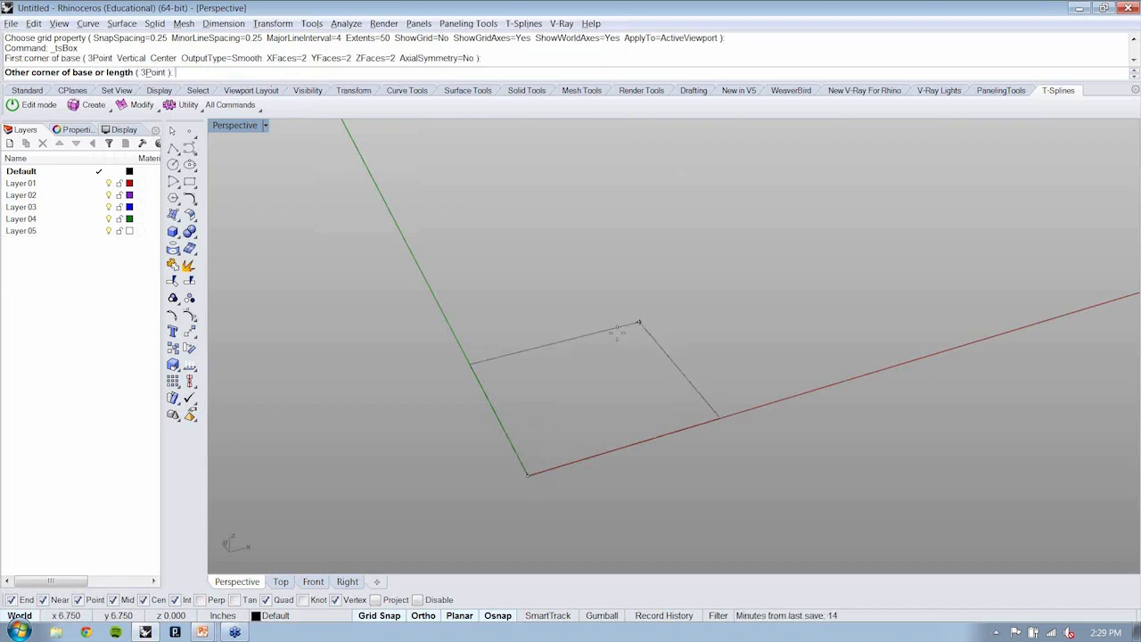
{"action": "type", "text": "4"}
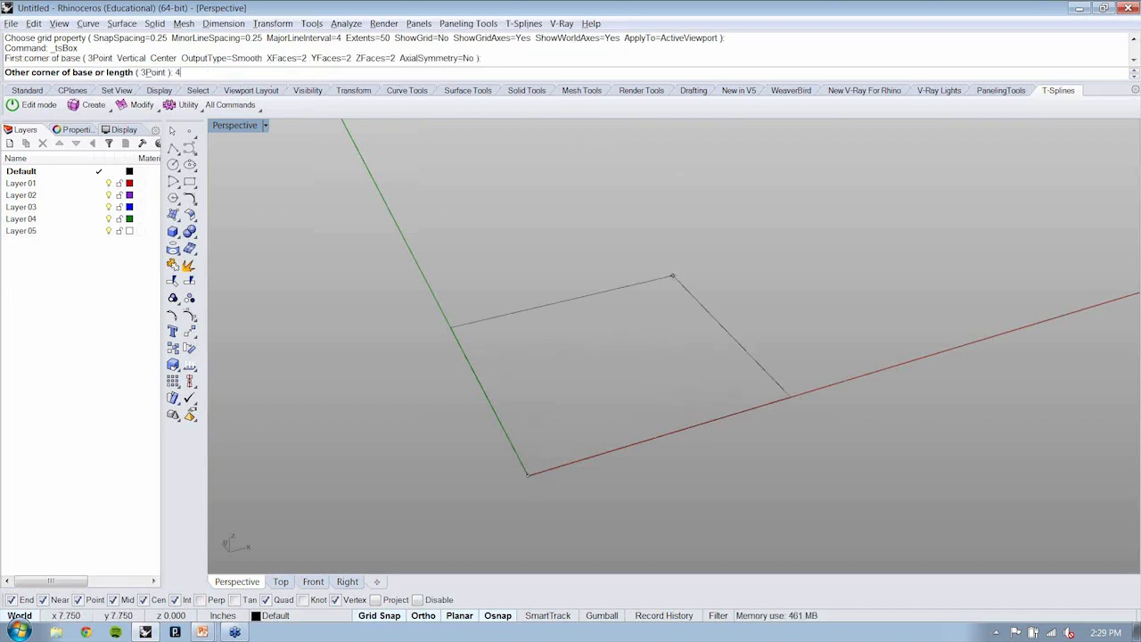
{"action": "left_click", "coordinate": [672, 274]}
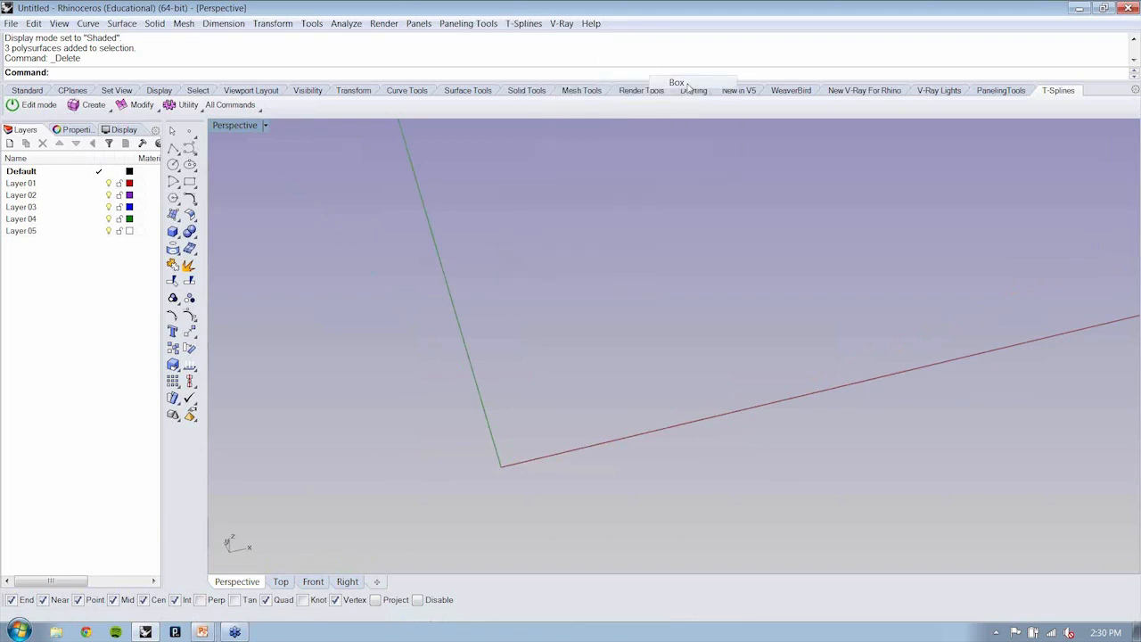
Create a second T-Splines box with XFaces set to 4
{"action": "left_click", "coordinate": [677, 82]}
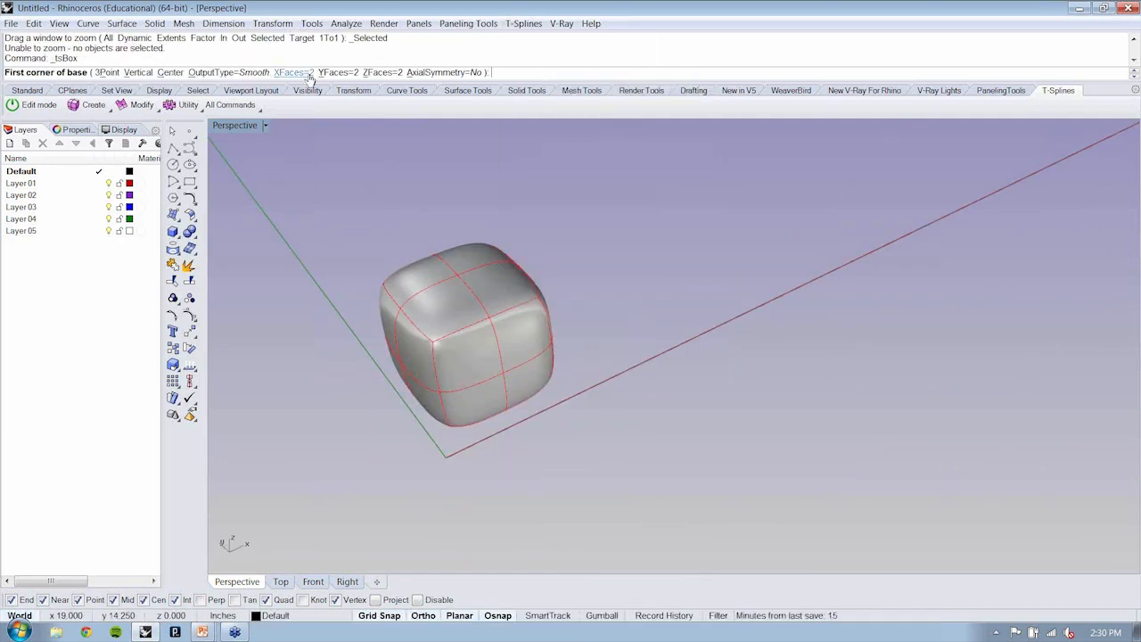
{"action": "left_click", "coordinate": [289, 71]}
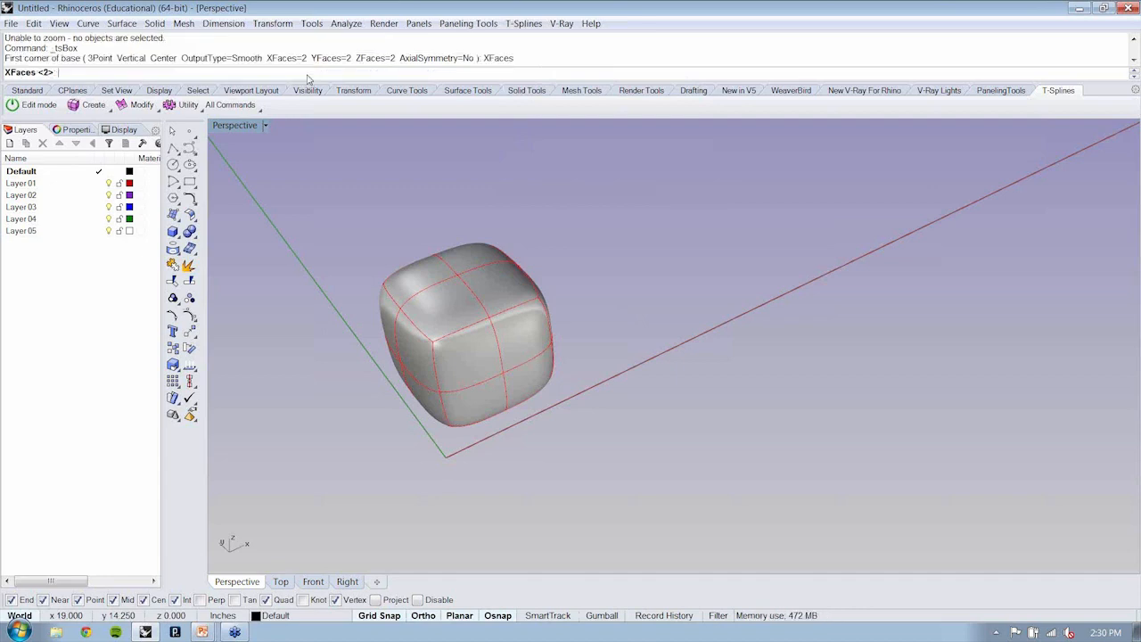
{"action": "type", "text": "4"}
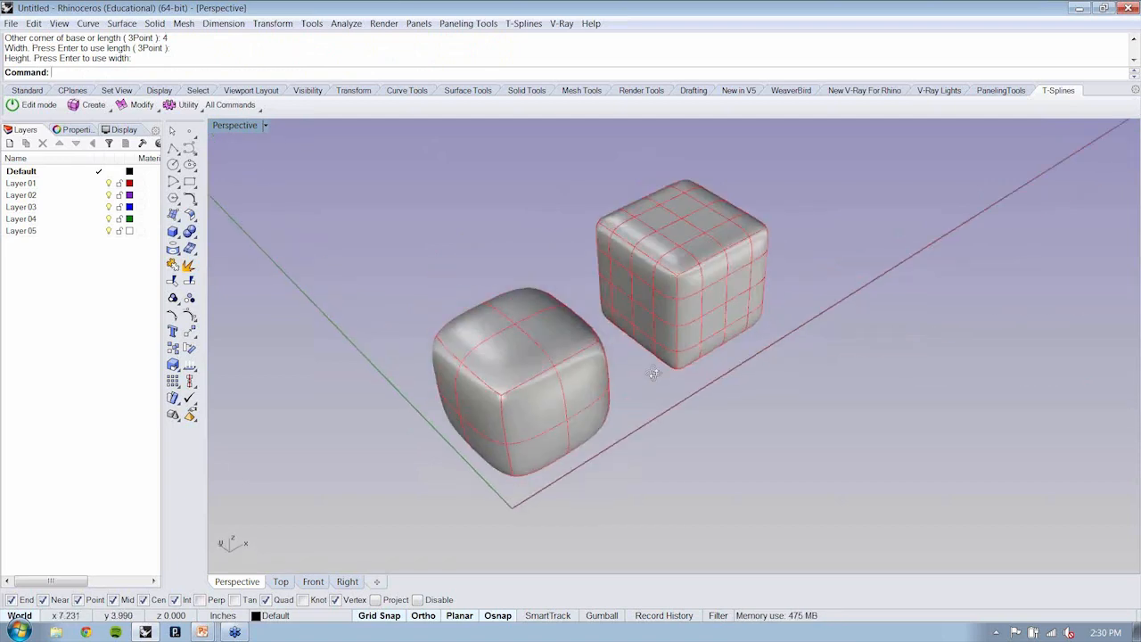
Orbit the Perspective view around the three boxes to compare them side-on and from above
{"action": "left_click_drag", "start_coordinate": [656, 375], "coordinate": [859, 276]}
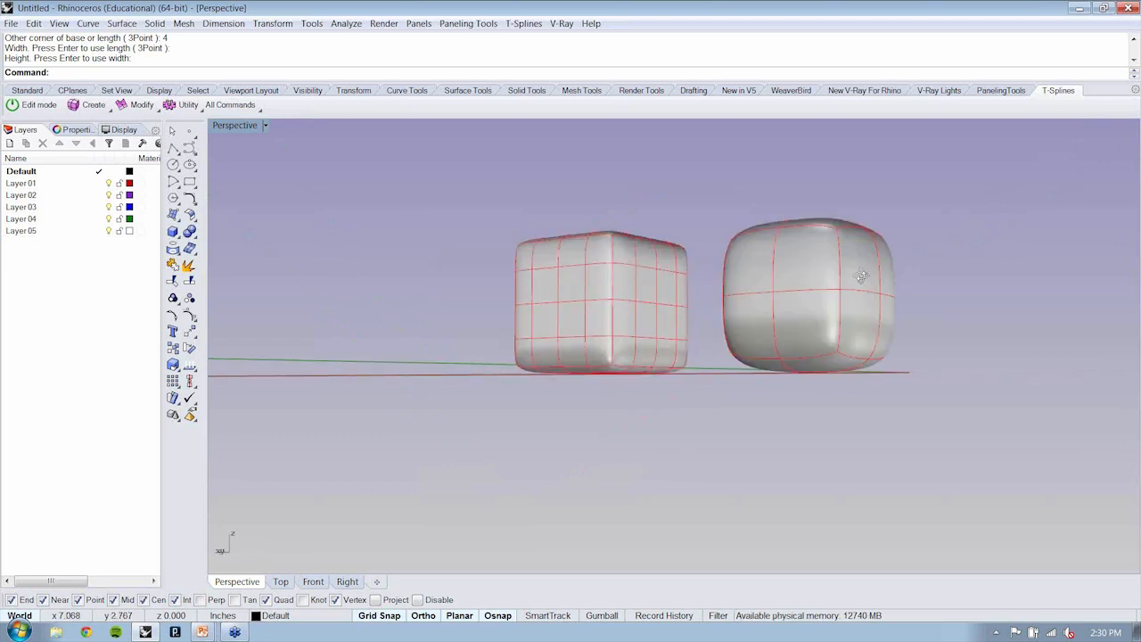
{"action": "left_click_drag", "start_coordinate": [859, 276], "coordinate": [574, 410]}
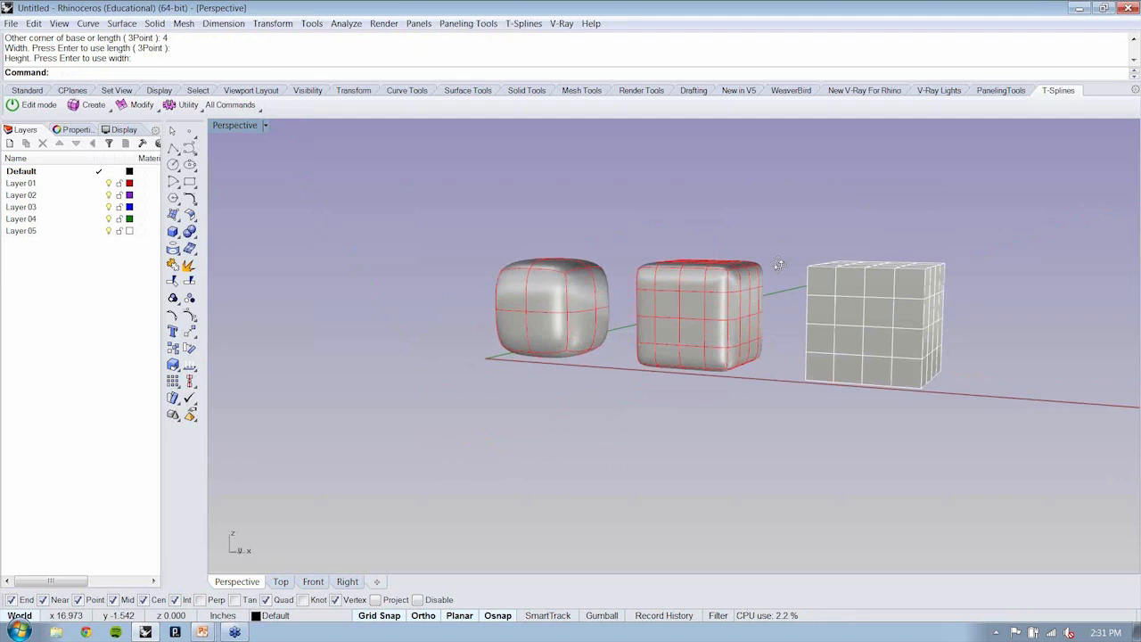
{"action": "left_click_drag", "start_coordinate": [777, 263], "coordinate": [798, 369]}
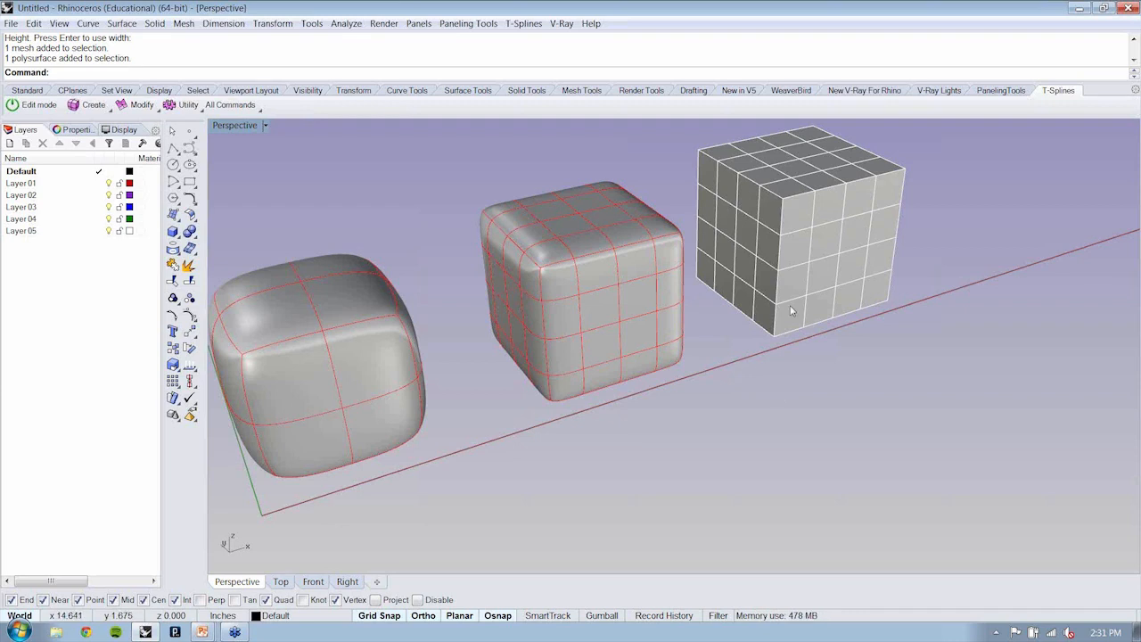
{"action": "left_click_drag", "start_coordinate": [788, 312], "coordinate": [900, 306]}
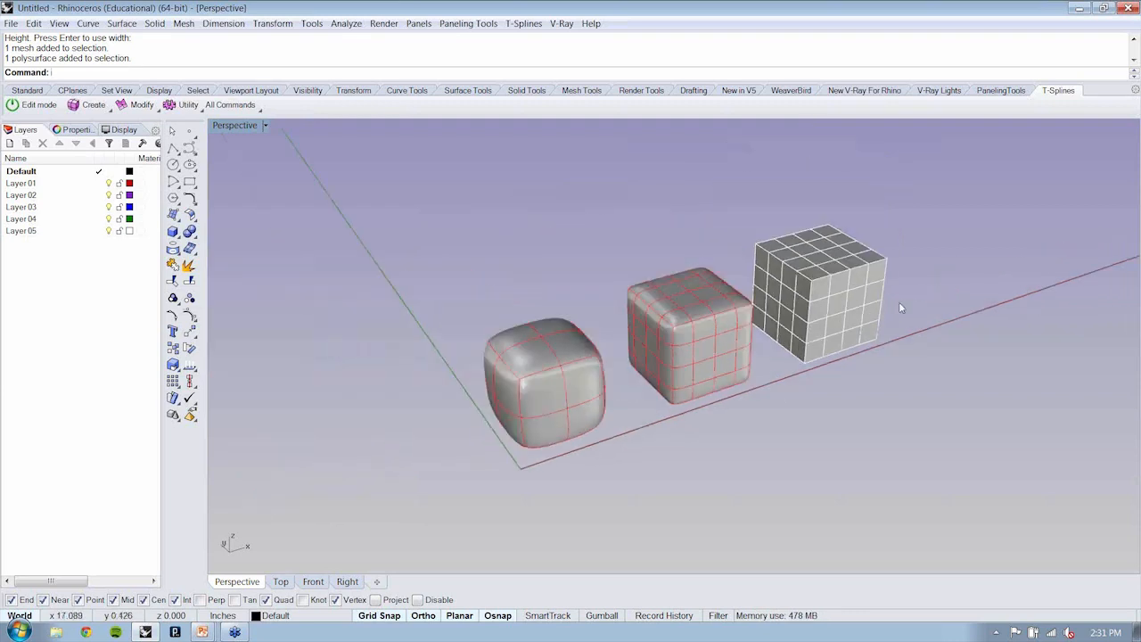
Delete the boxes and draw a 2x2 T-Splines plane from the origin
{"action": "key", "text": "Delete"}
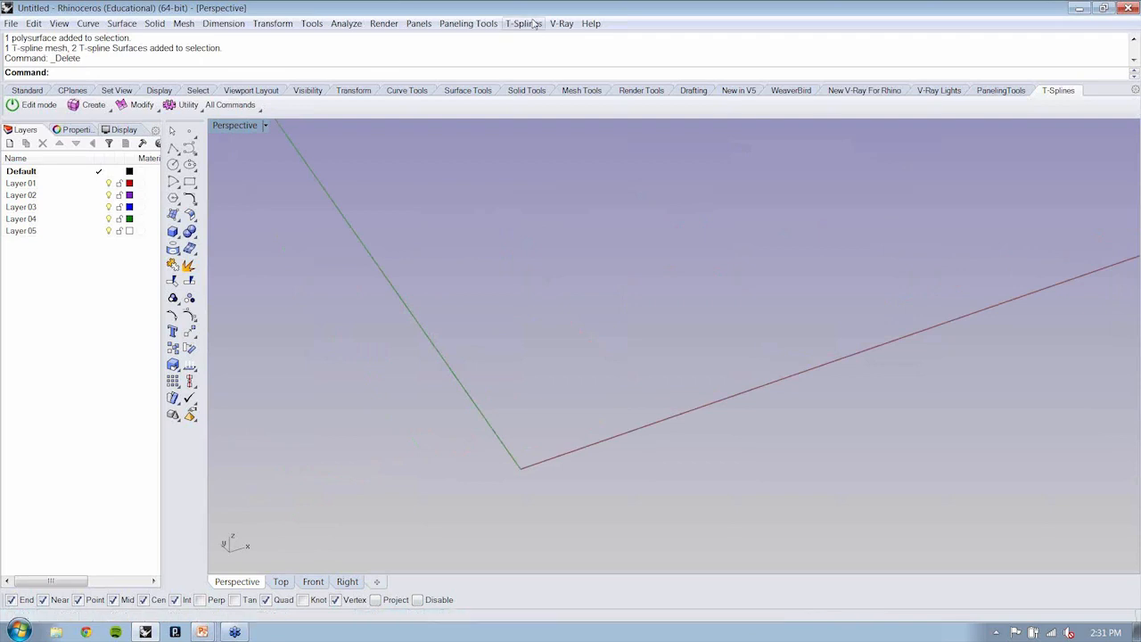
{"action": "left_click", "coordinate": [524, 23]}
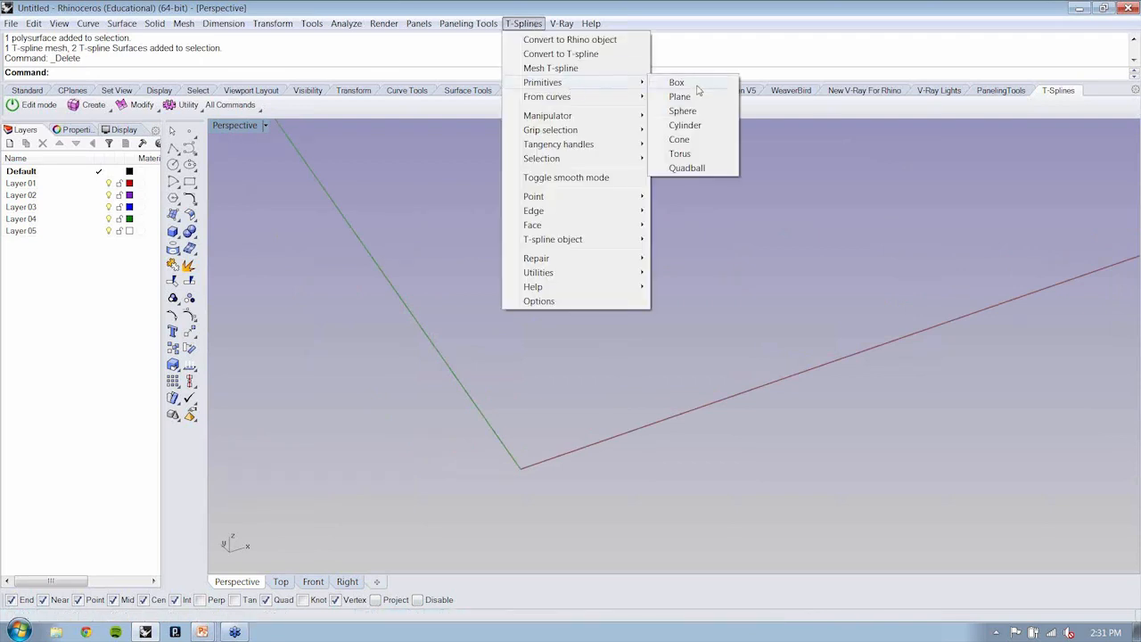
{"action": "left_click", "coordinate": [679, 96]}
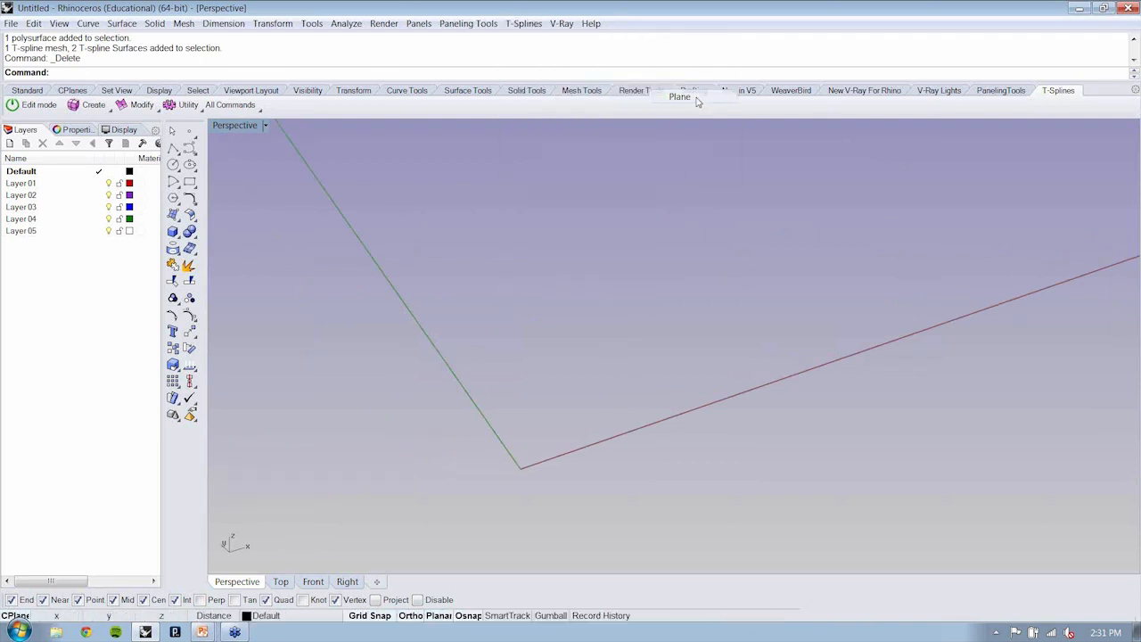
{"action": "left_click", "coordinate": [679, 96]}
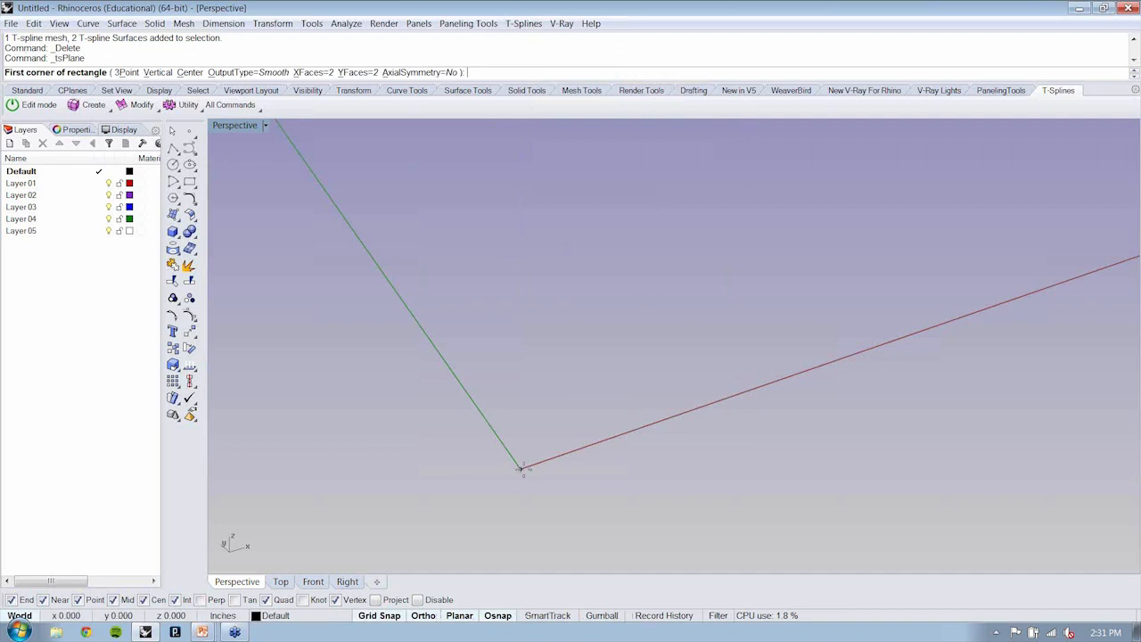
{"action": "left_click", "coordinate": [521, 466]}
{"action": "type", "text": "3"}
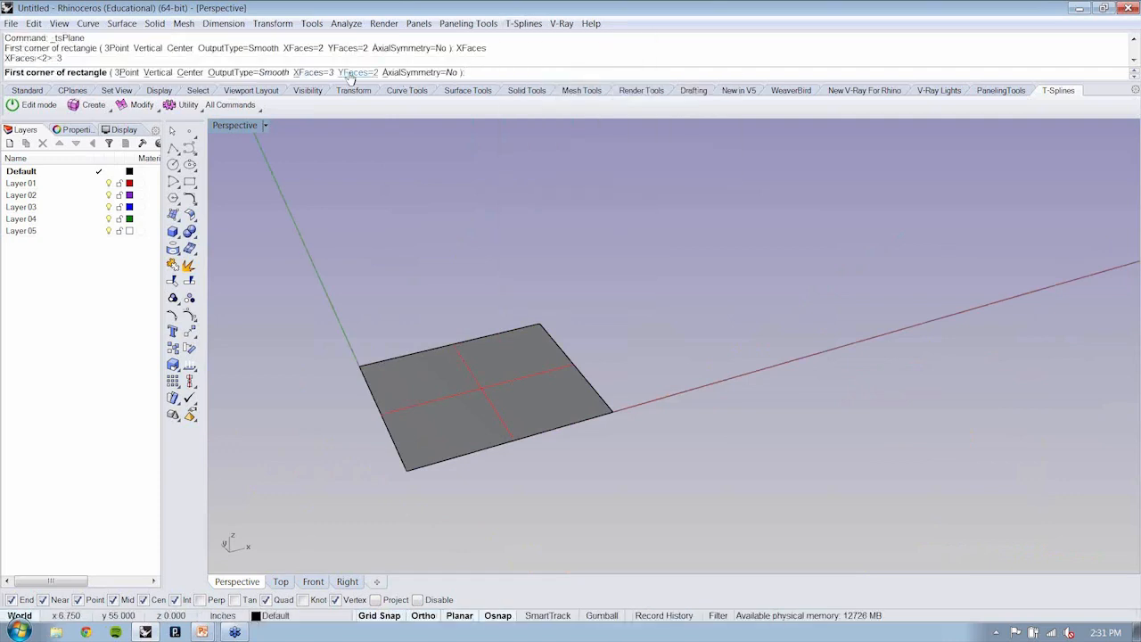
Draw a second plane with 3 faces per side, view both from above, then delete them
{"action": "left_click", "coordinate": [695, 389]}
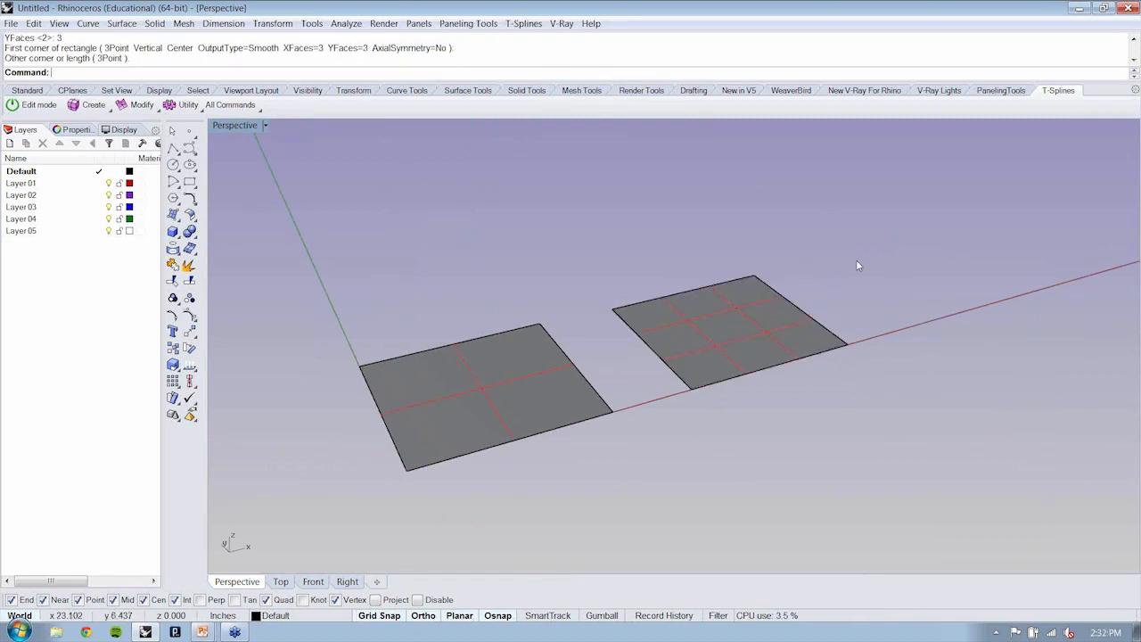
{"action": "left_click_drag", "start_coordinate": [859, 265], "coordinate": [745, 360]}
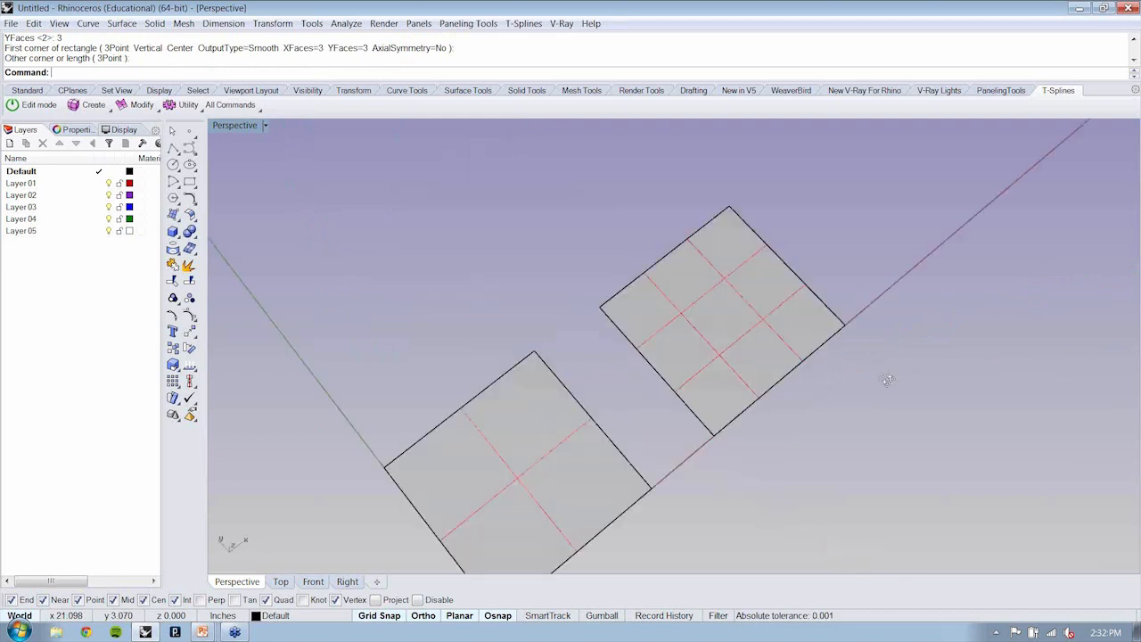
{"action": "key", "text": "Delete"}
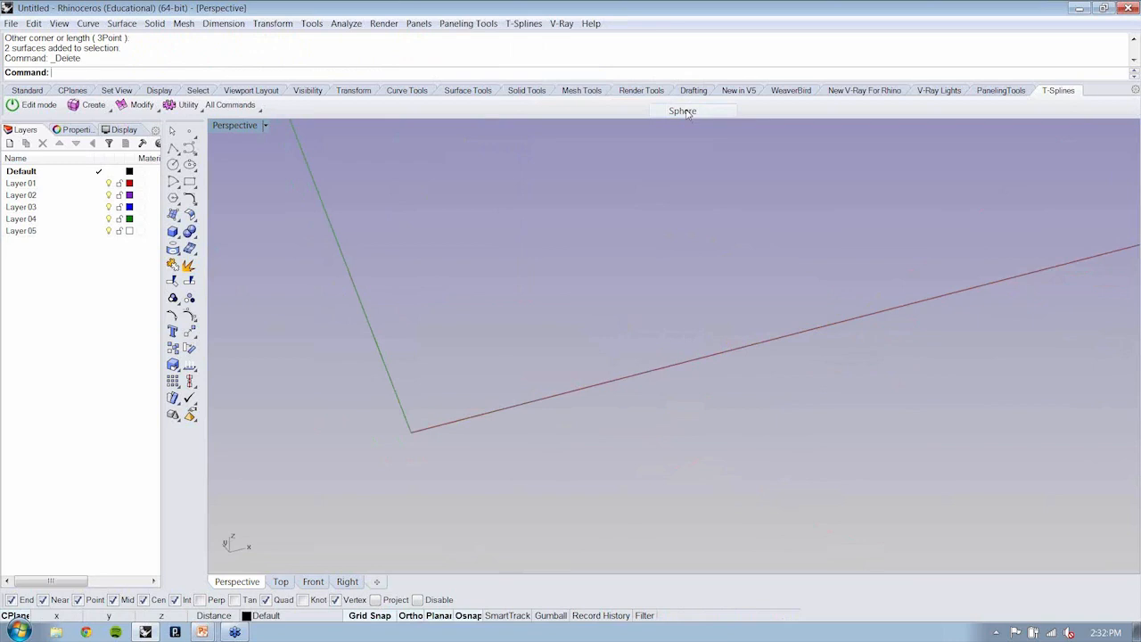
Create a box-mode T-Splines sphere and a smooth sphere beside it, then select one
{"action": "left_click", "coordinate": [680, 111]}
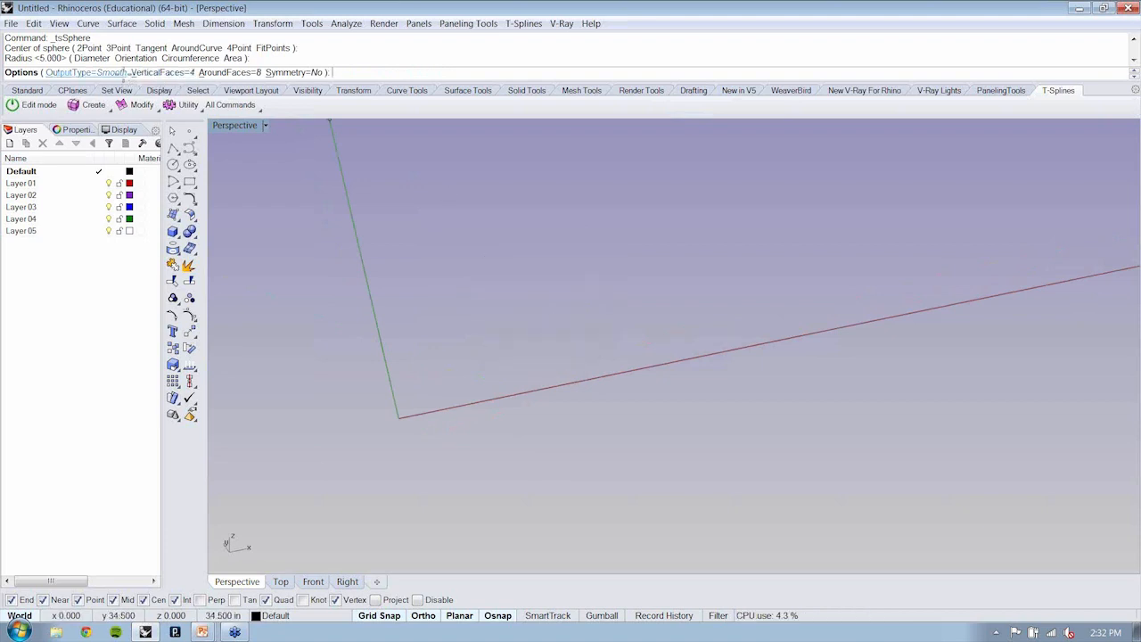
{"action": "left_click", "coordinate": [78, 71]}
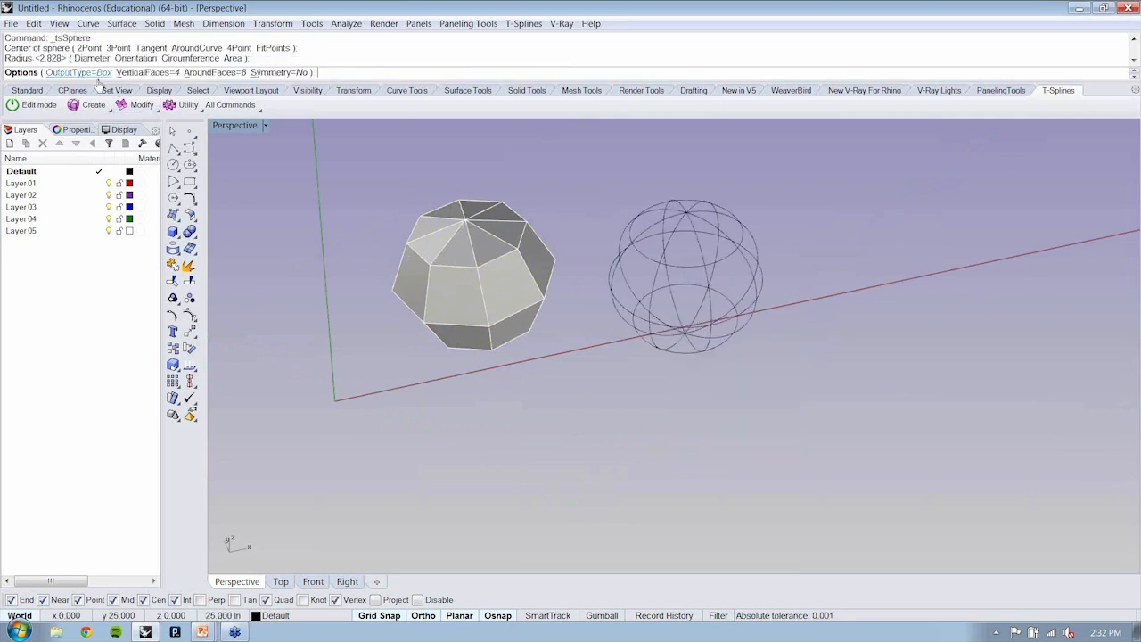
{"action": "left_click", "coordinate": [79, 72]}
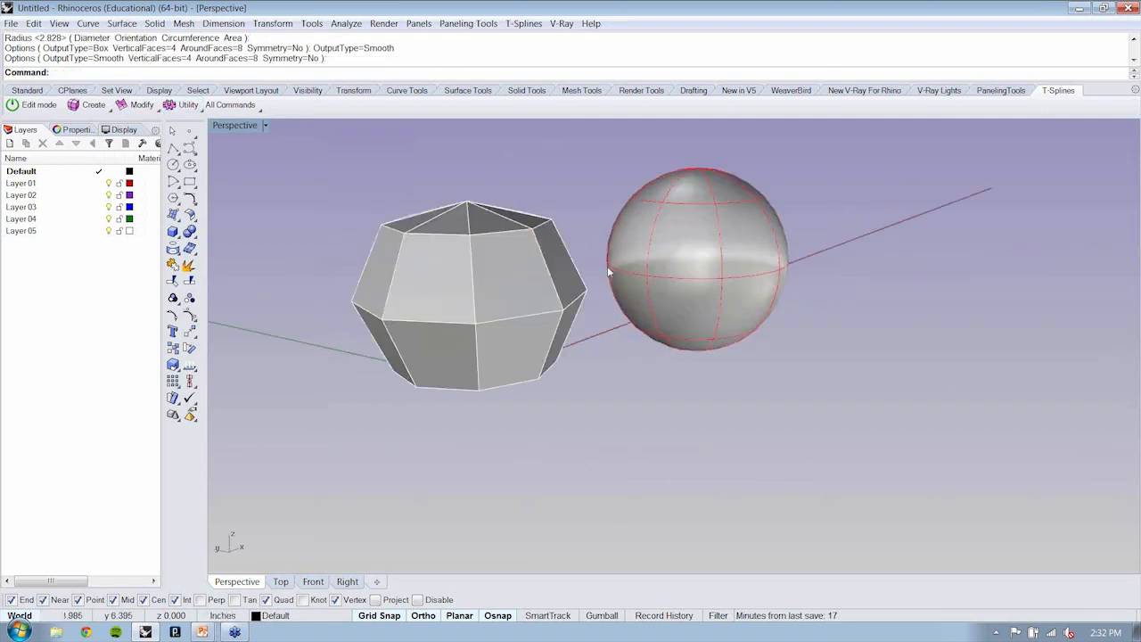
{"action": "left_click", "coordinate": [698, 258]}
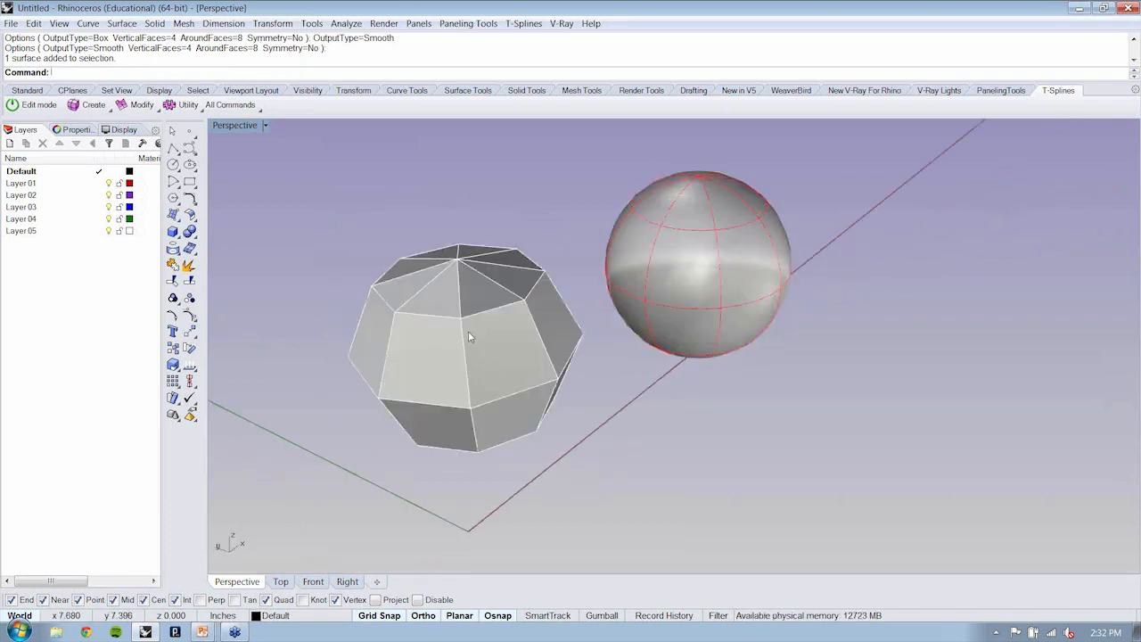
Create a T-Splines quadball, orbit around it, then delete it
{"action": "left_click", "coordinate": [524, 23]}
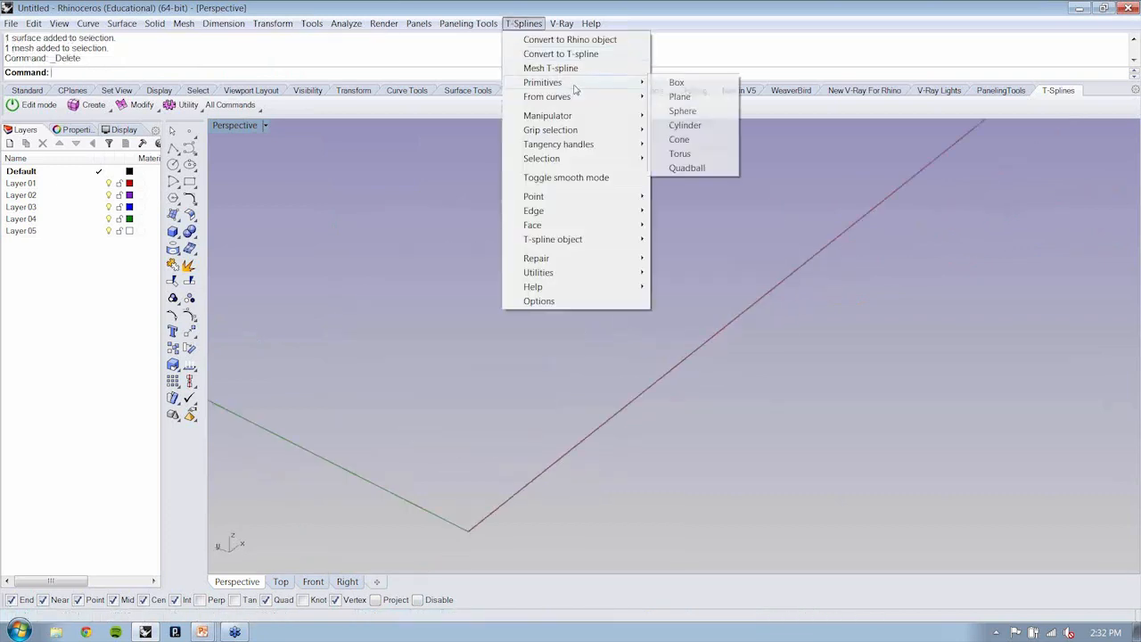
{"action": "mouse_move", "coordinate": [681, 154]}
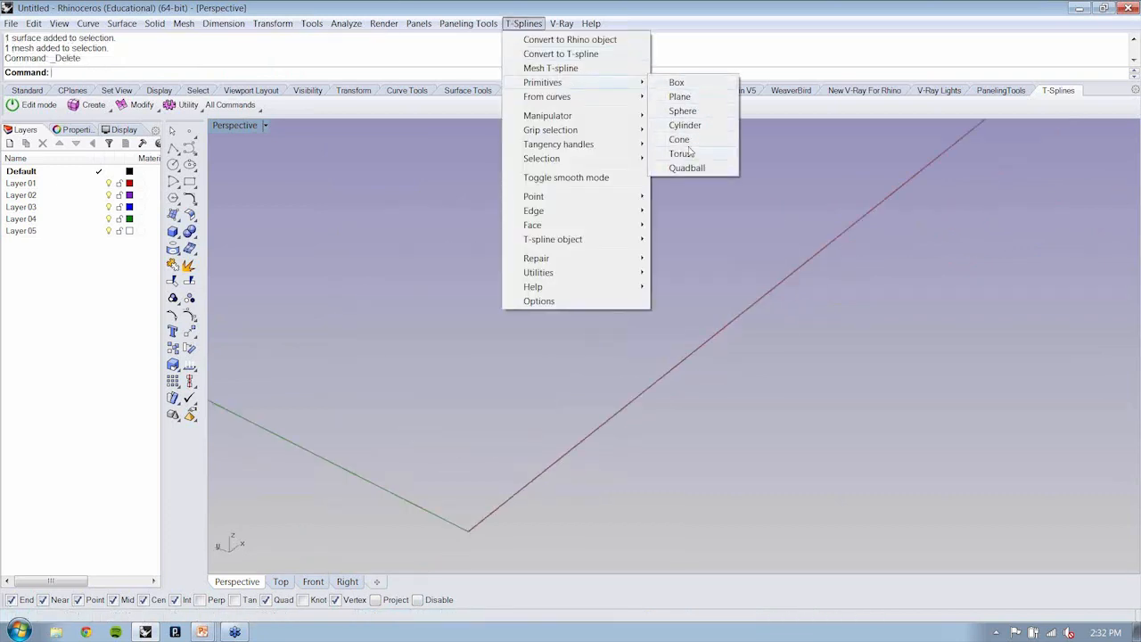
{"action": "left_click", "coordinate": [681, 110]}
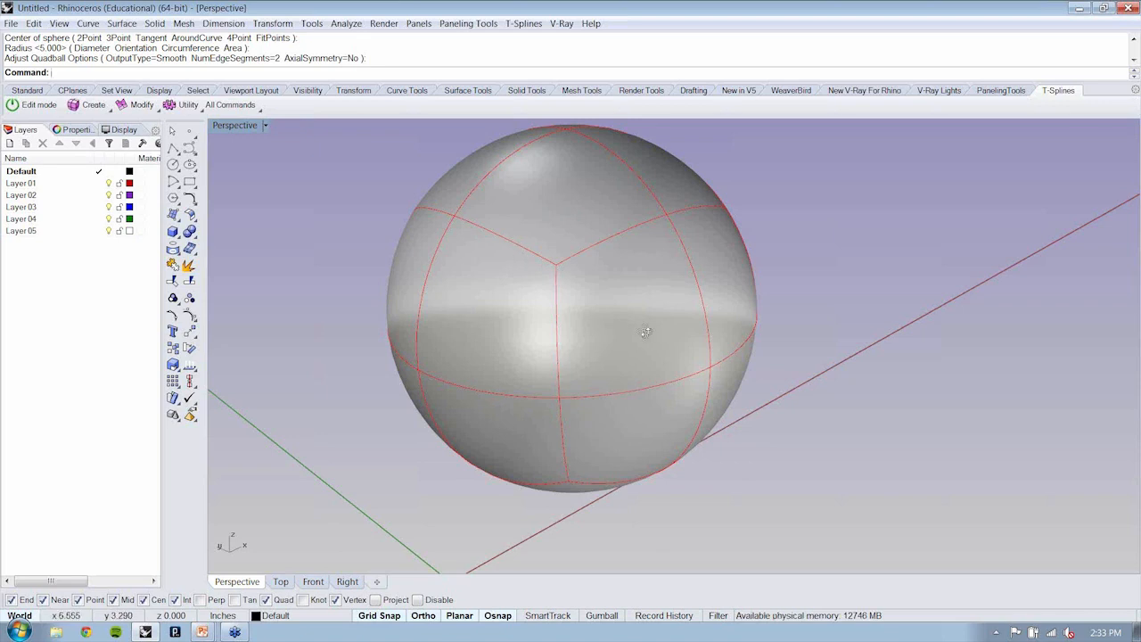
{"action": "left_click_drag", "start_coordinate": [645, 332], "coordinate": [581, 343]}
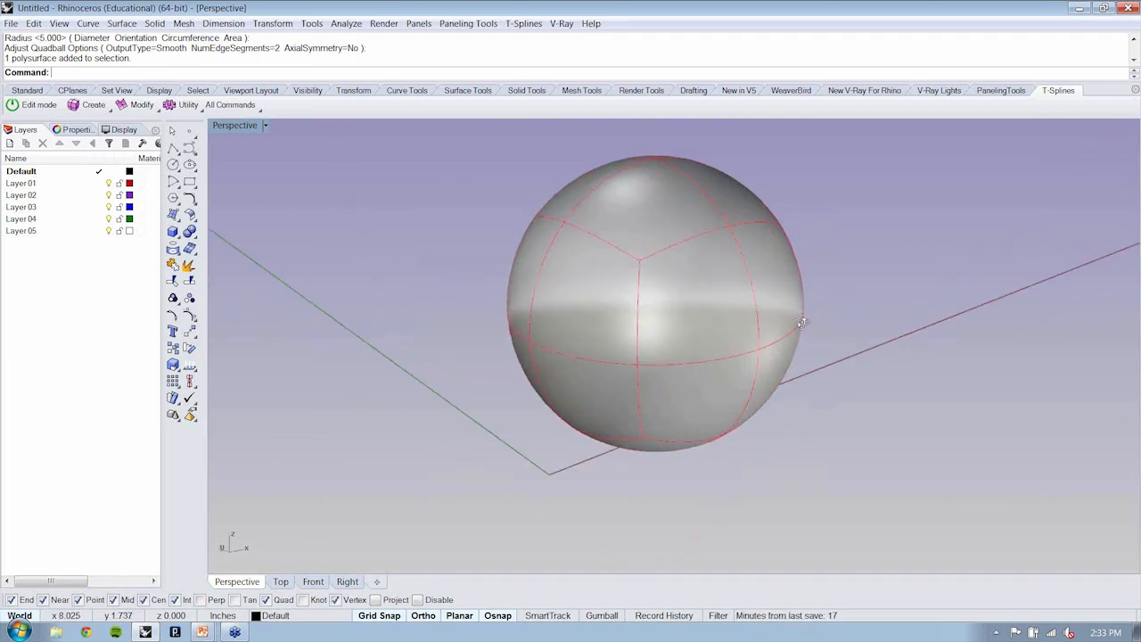
{"action": "key", "text": "Delete"}
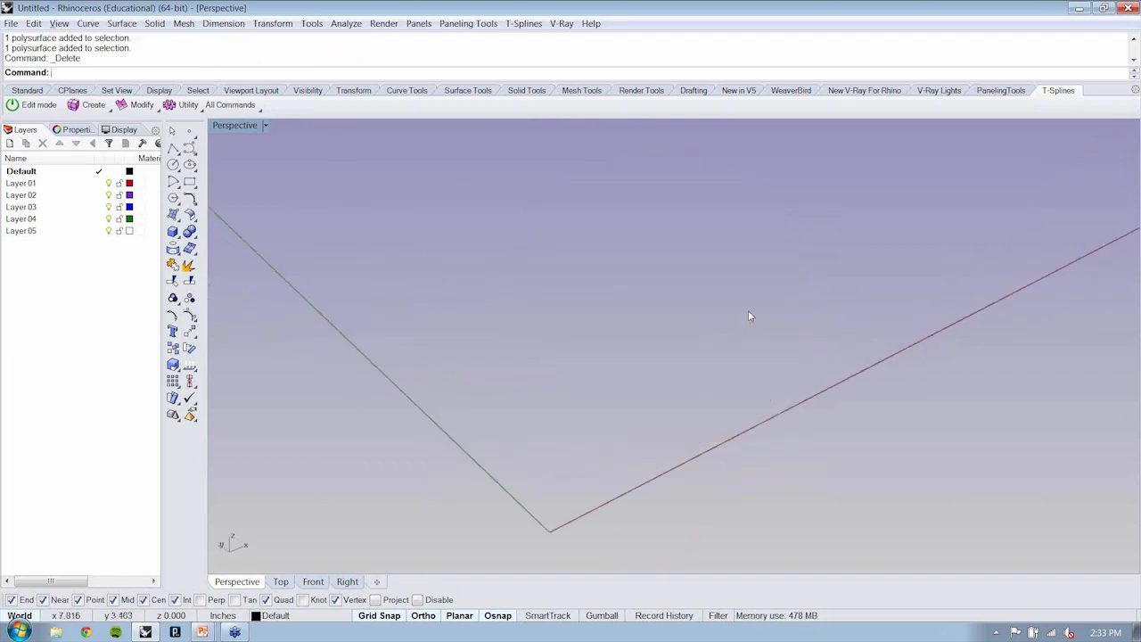
Switch from Rhino to the presentation slides
{"action": "key", "text": "alt+tab"}
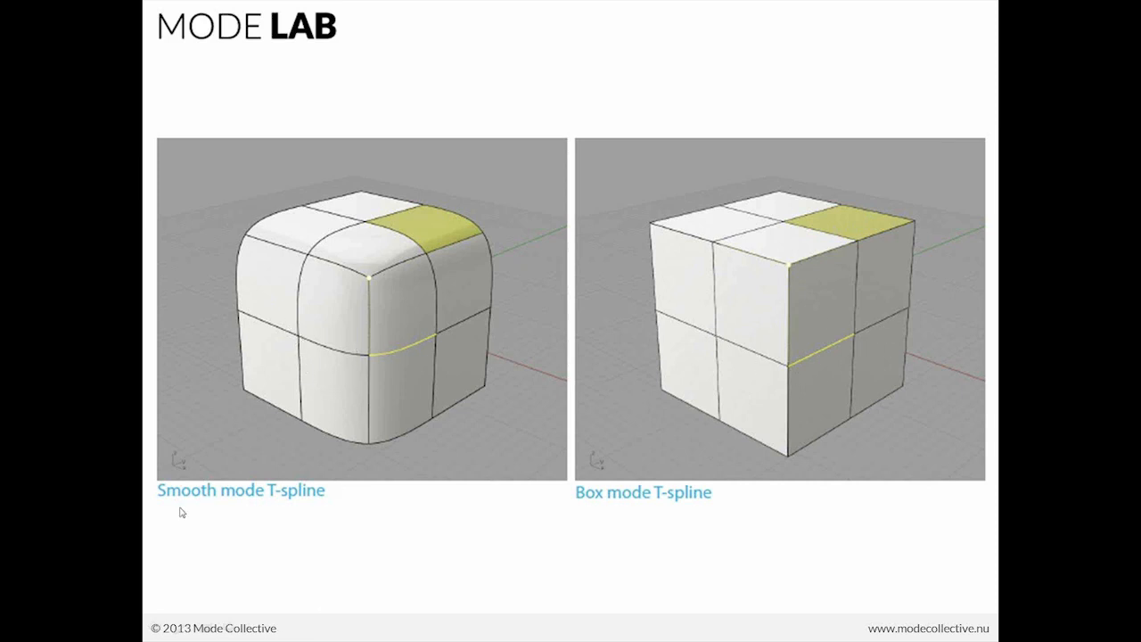
{"action": "mouse_move", "coordinate": [349, 499]}
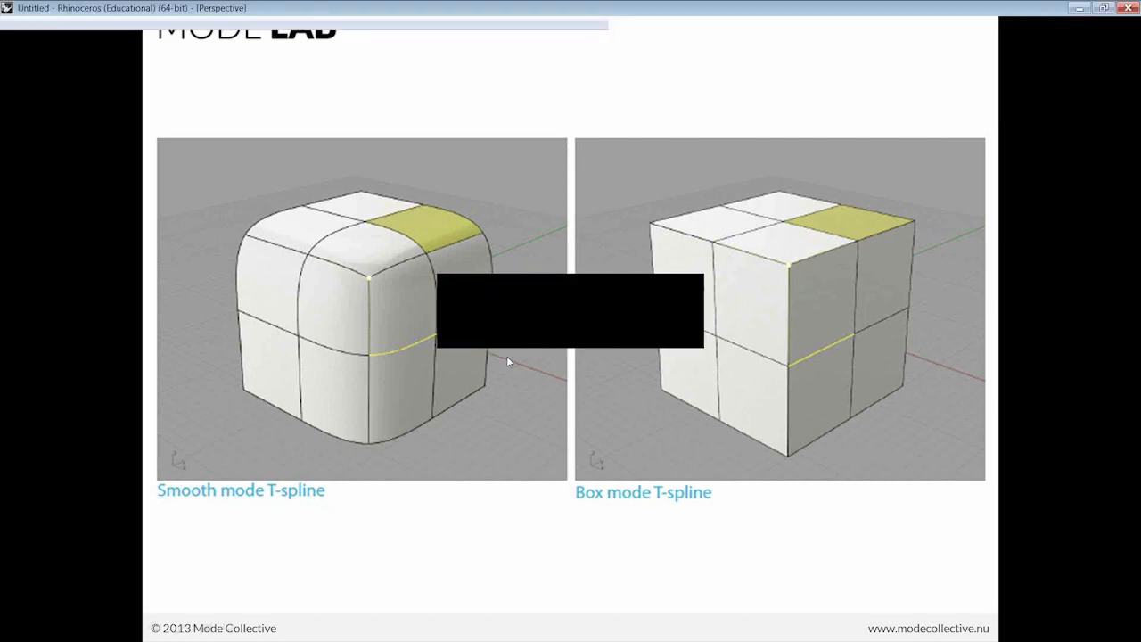
Float the T-Splines Create and Primitives toolbars over the empty scene
{"action": "left_click", "coordinate": [524, 24]}
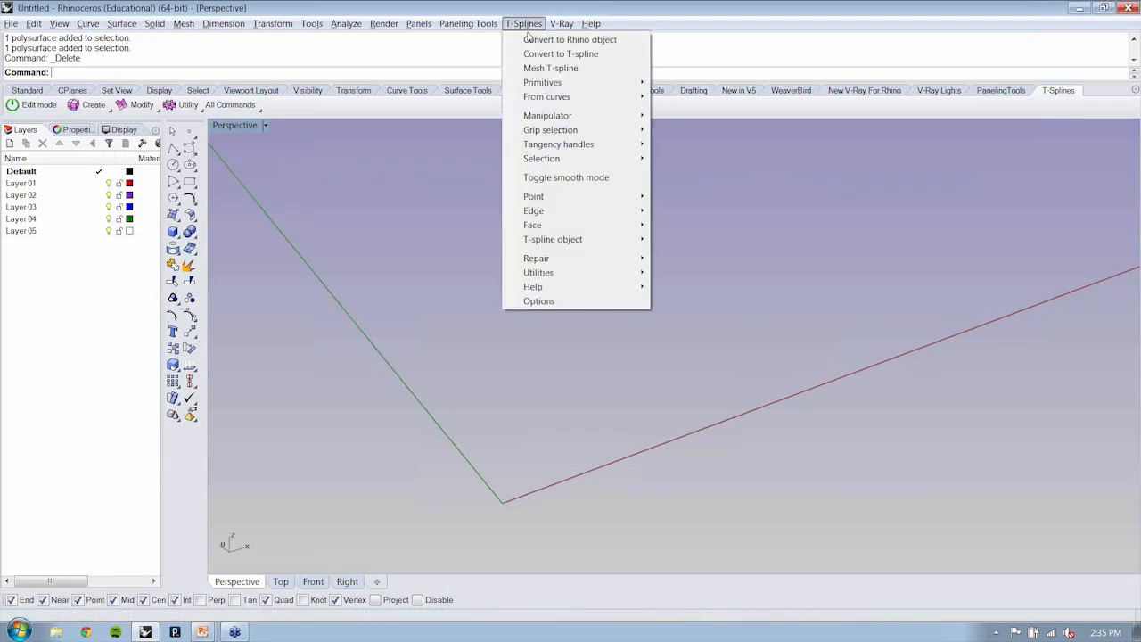
{"action": "left_click", "coordinate": [524, 23]}
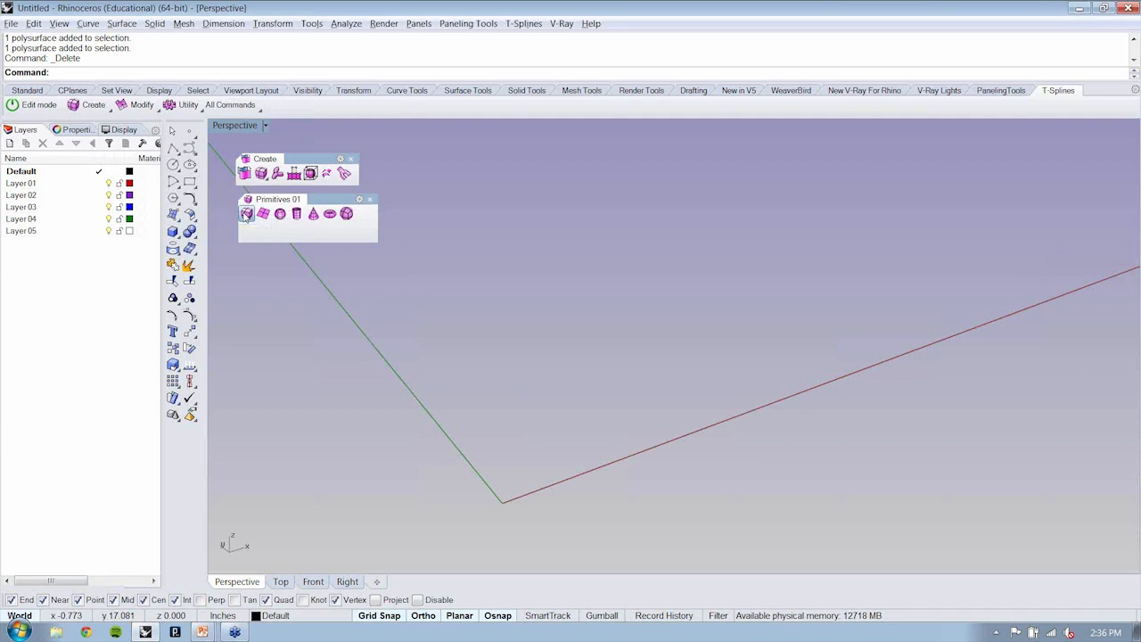
Create a T-Splines box at the origin with XFaces set to 4
{"action": "left_click", "coordinate": [246, 214]}
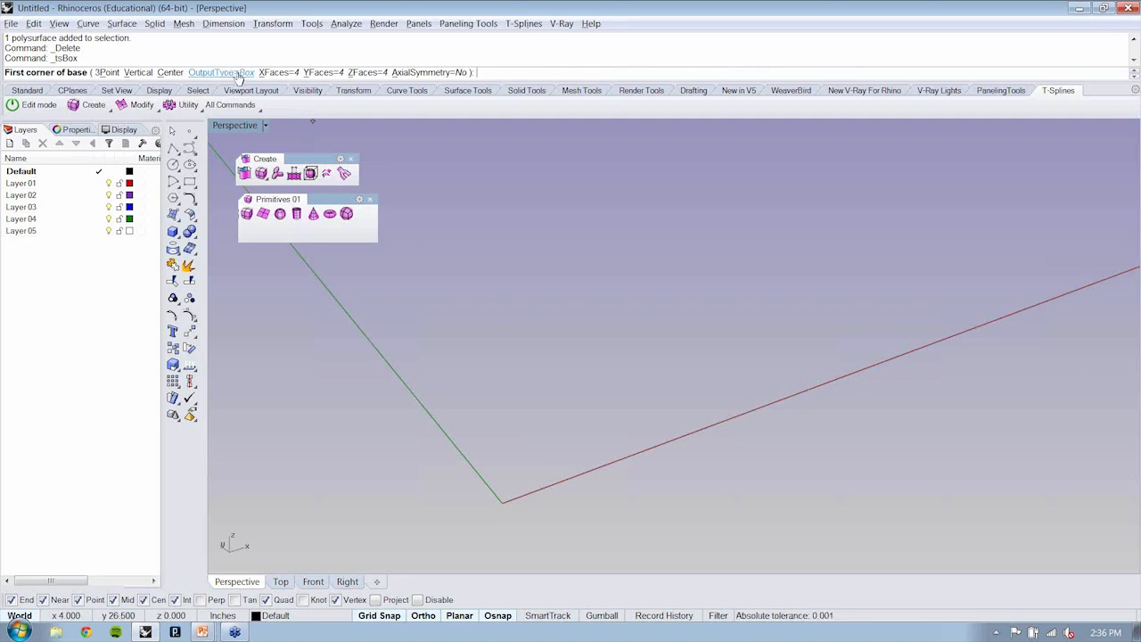
{"action": "left_click", "coordinate": [271, 71]}
{"action": "type", "text": "1"}
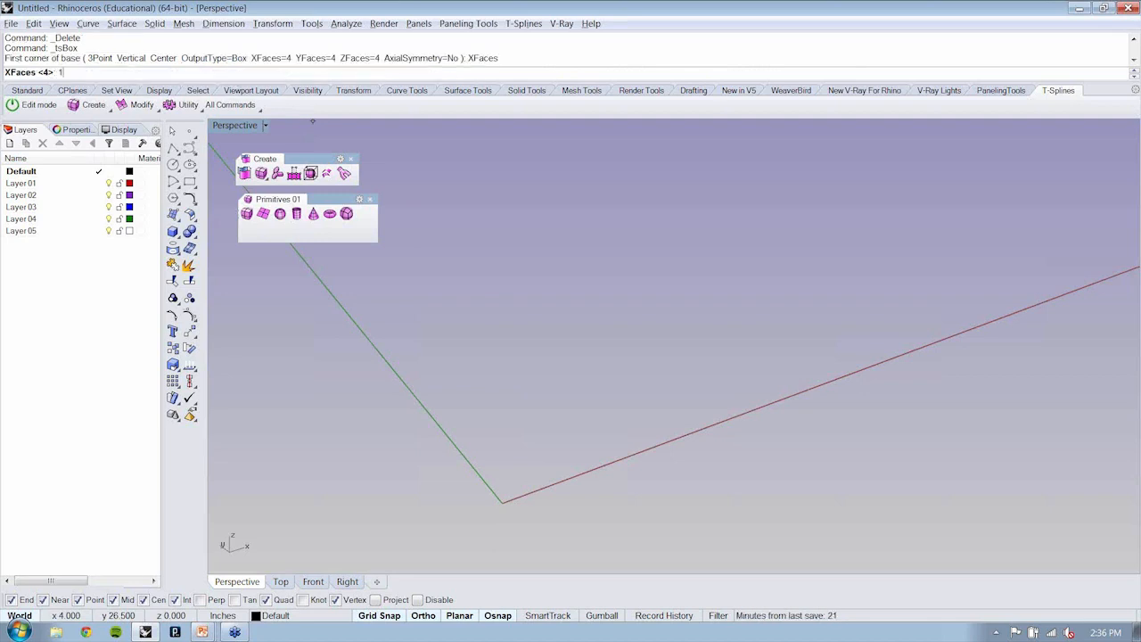
{"action": "key", "text": "enter"}
{"action": "type", "text": "ZS"}
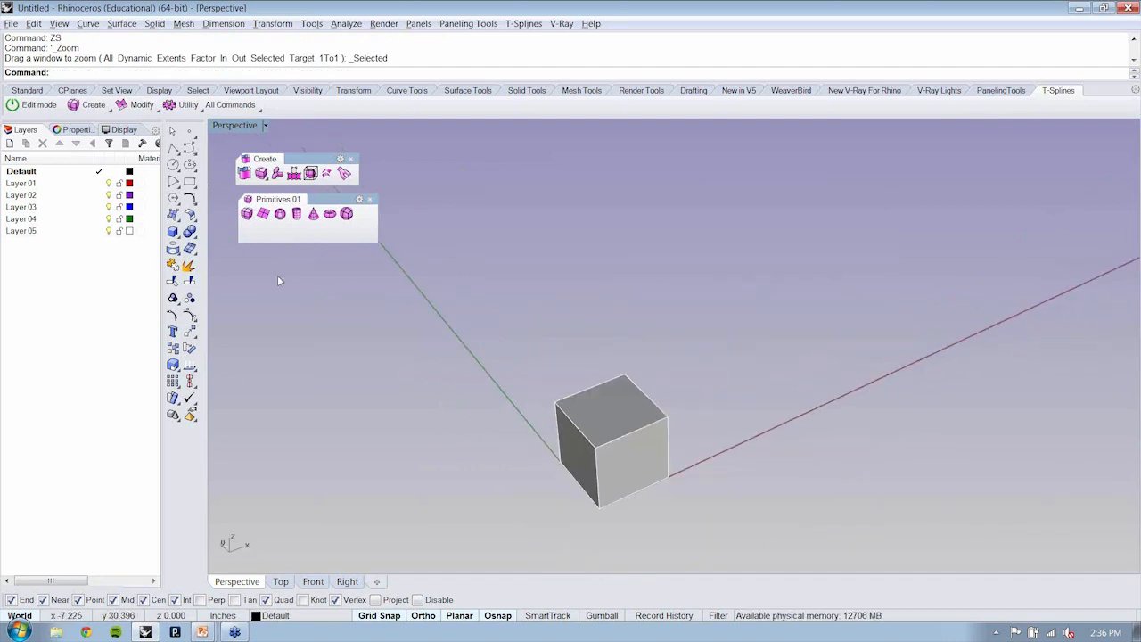
{"action": "mouse_move", "coordinate": [143, 122]}
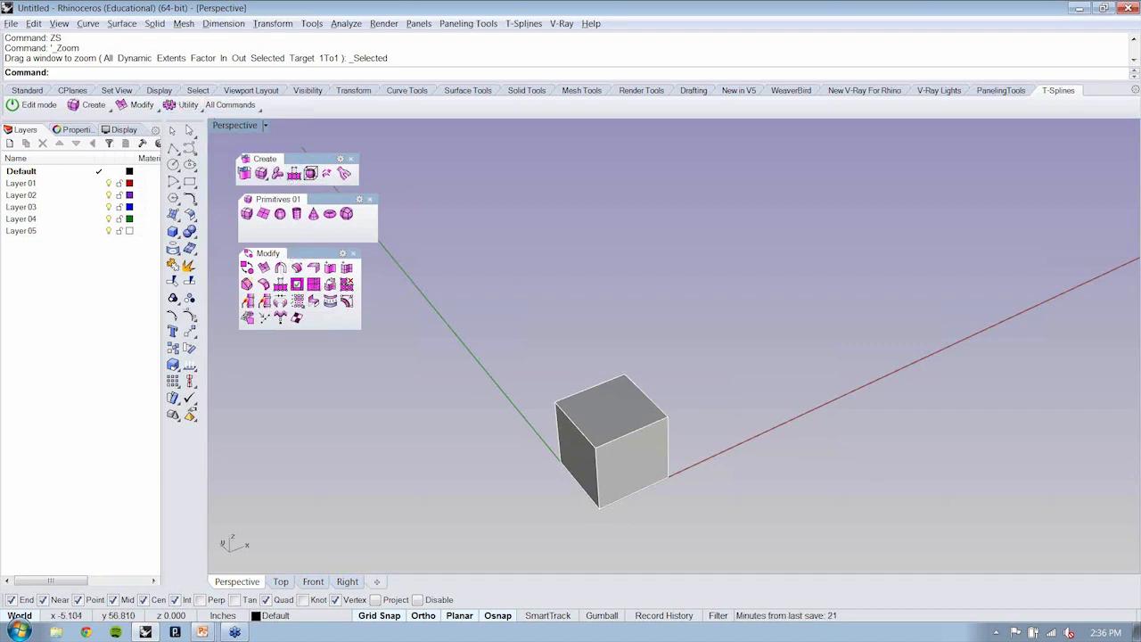
{"action": "mouse_move", "coordinate": [357, 338]}
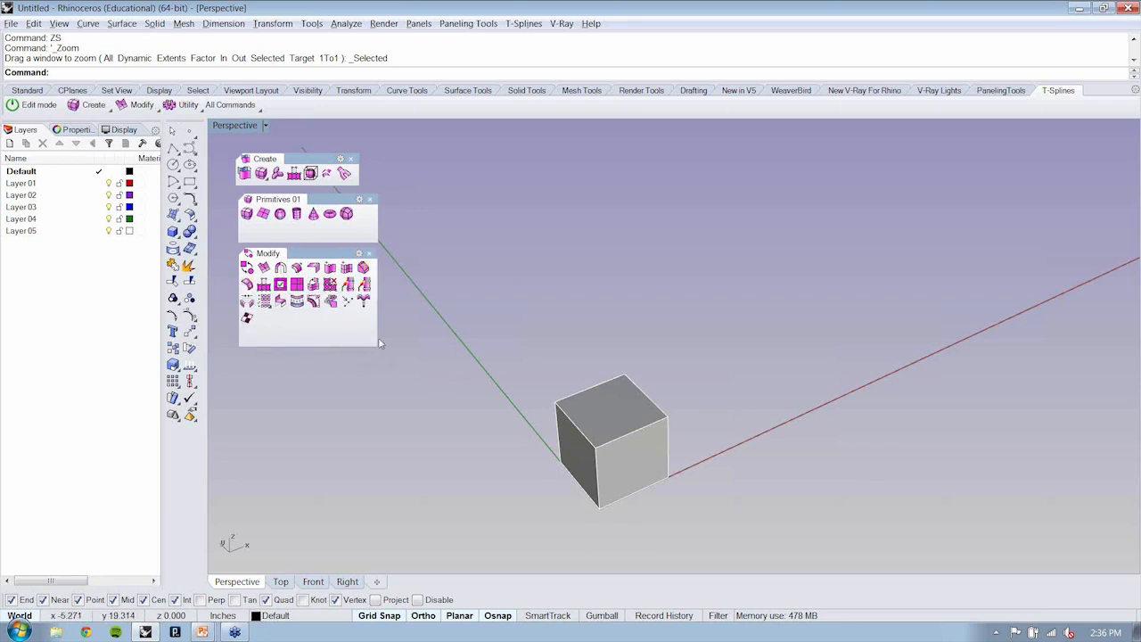
{"action": "mouse_move", "coordinate": [246, 268]}
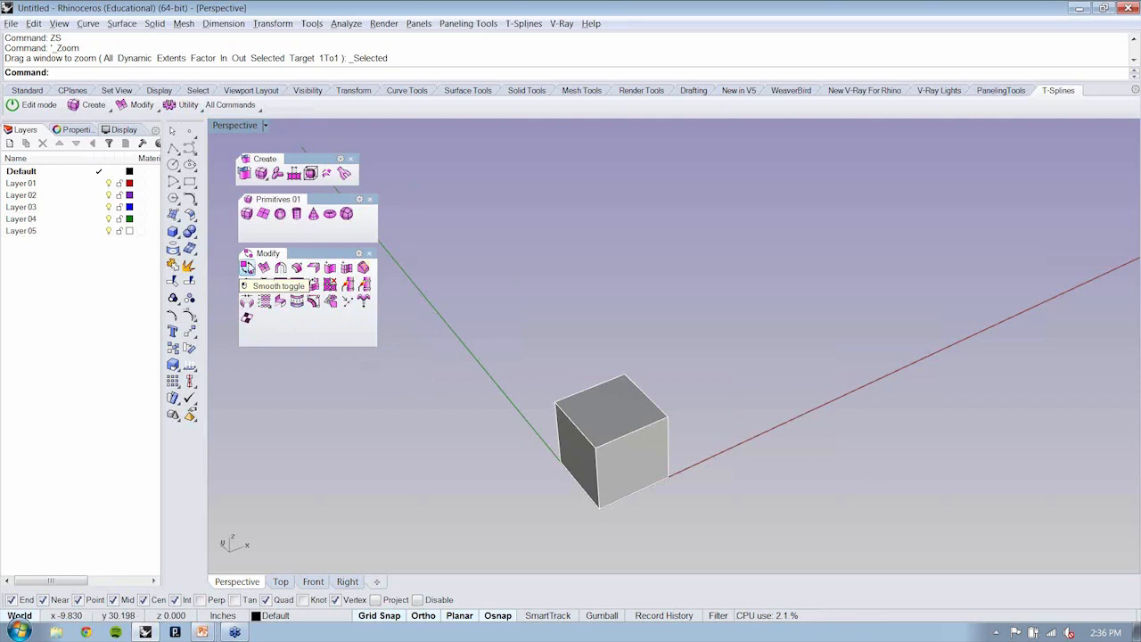
Toggle the T-Splines box between smooth and box mode, leaving it sharp-edged
{"action": "left_click", "coordinate": [246, 267]}
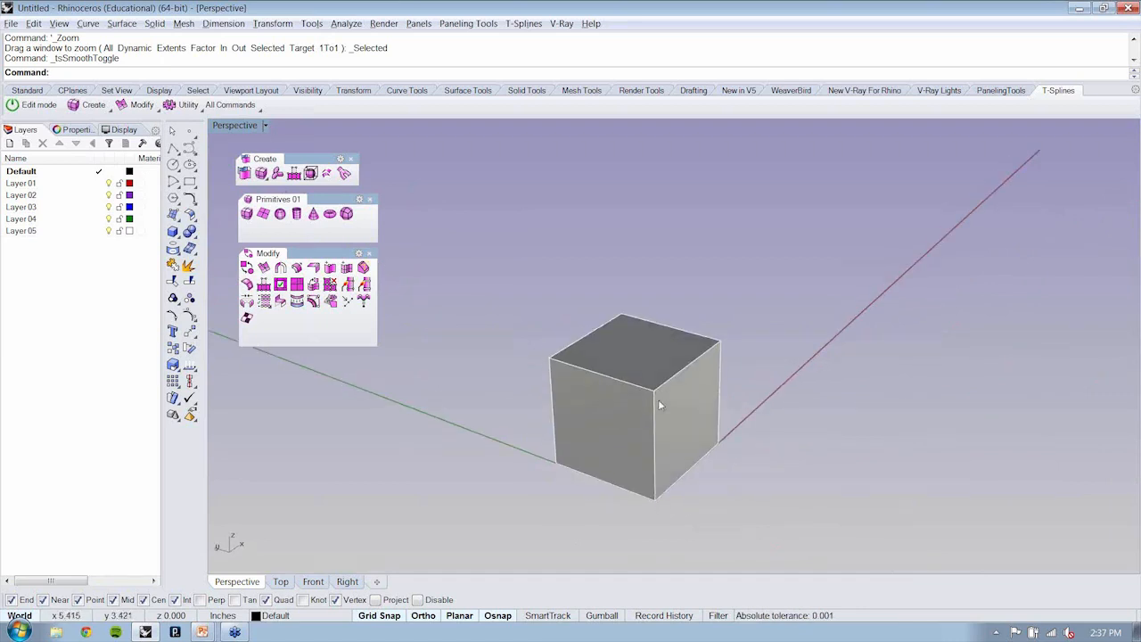
{"action": "mouse_move", "coordinate": [578, 374]}
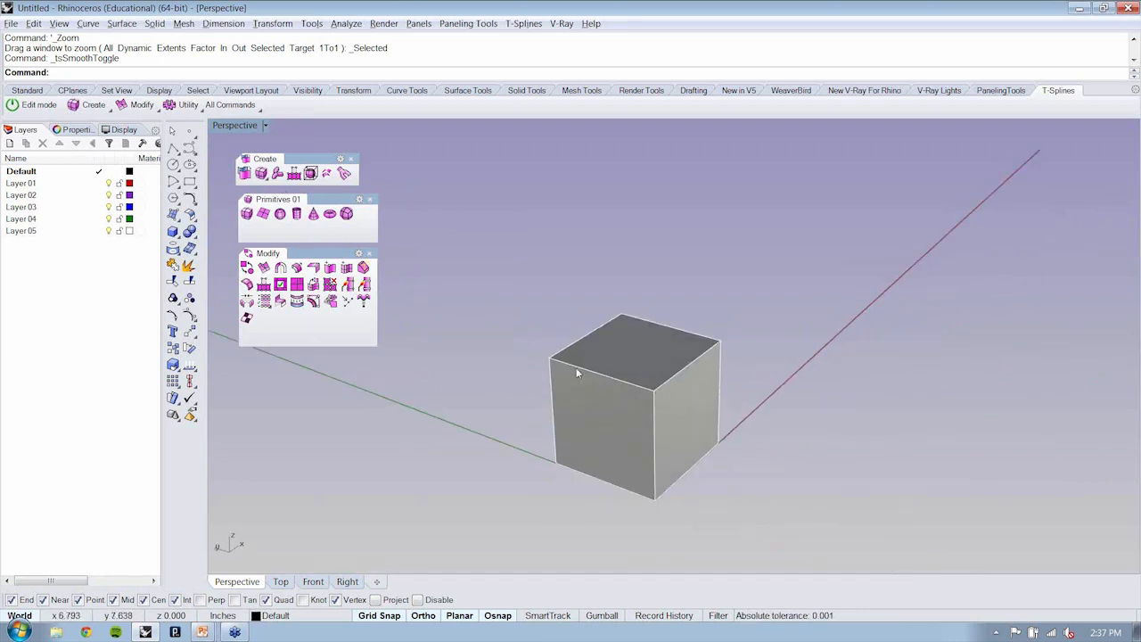
{"action": "mouse_move", "coordinate": [748, 342]}
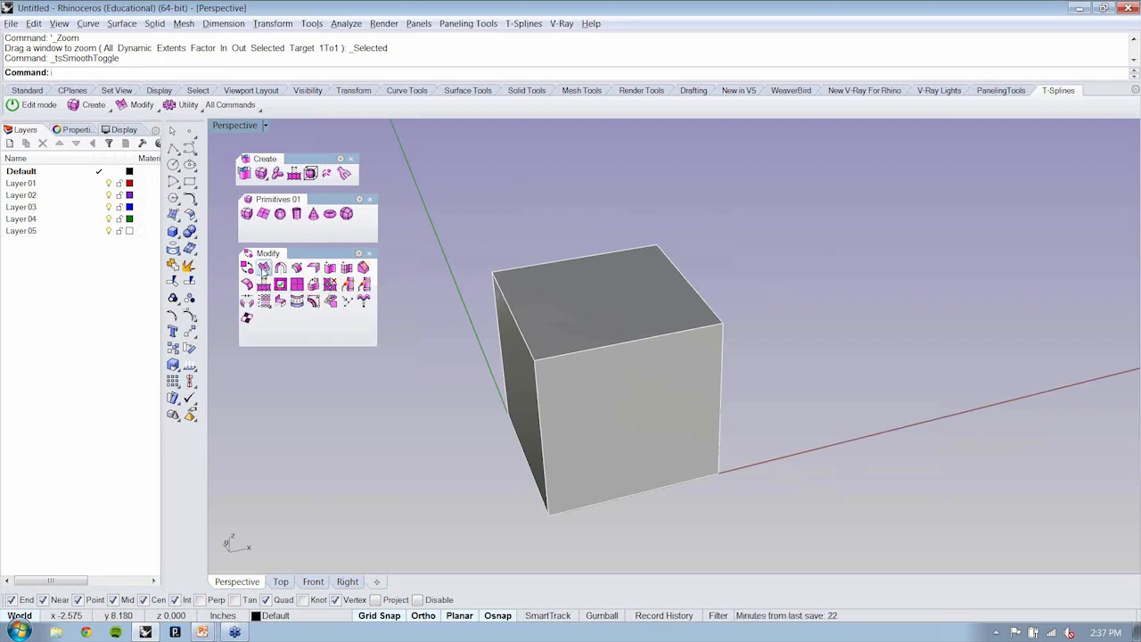
Start tsExtrude on the box and pick its top face as the face to extrude
{"action": "left_click", "coordinate": [264, 267]}
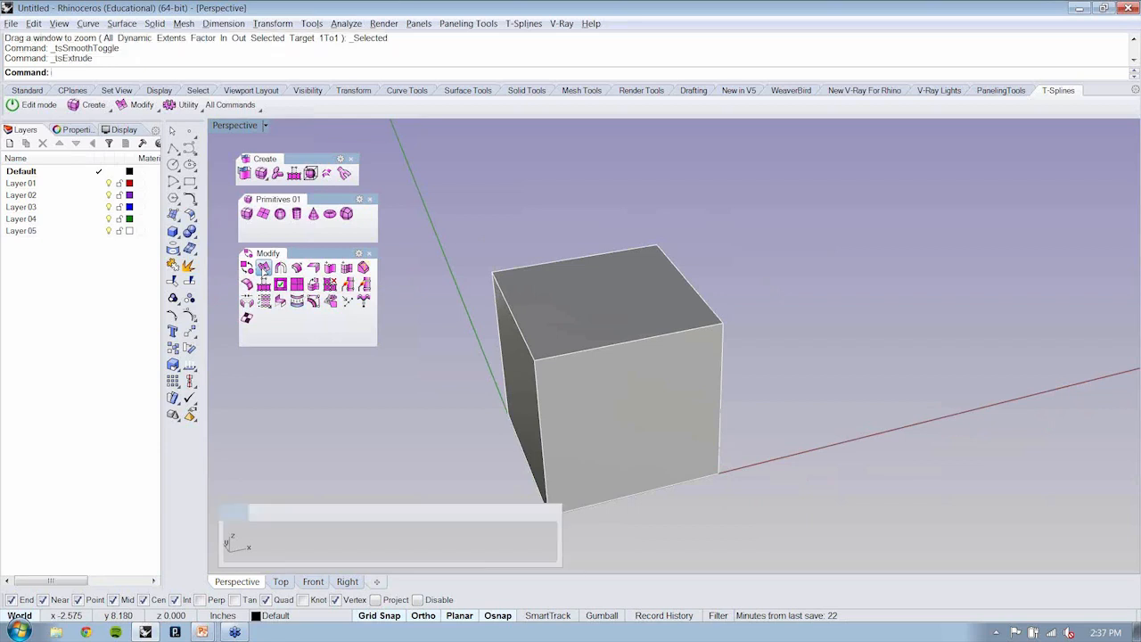
{"action": "left_click", "coordinate": [264, 267]}
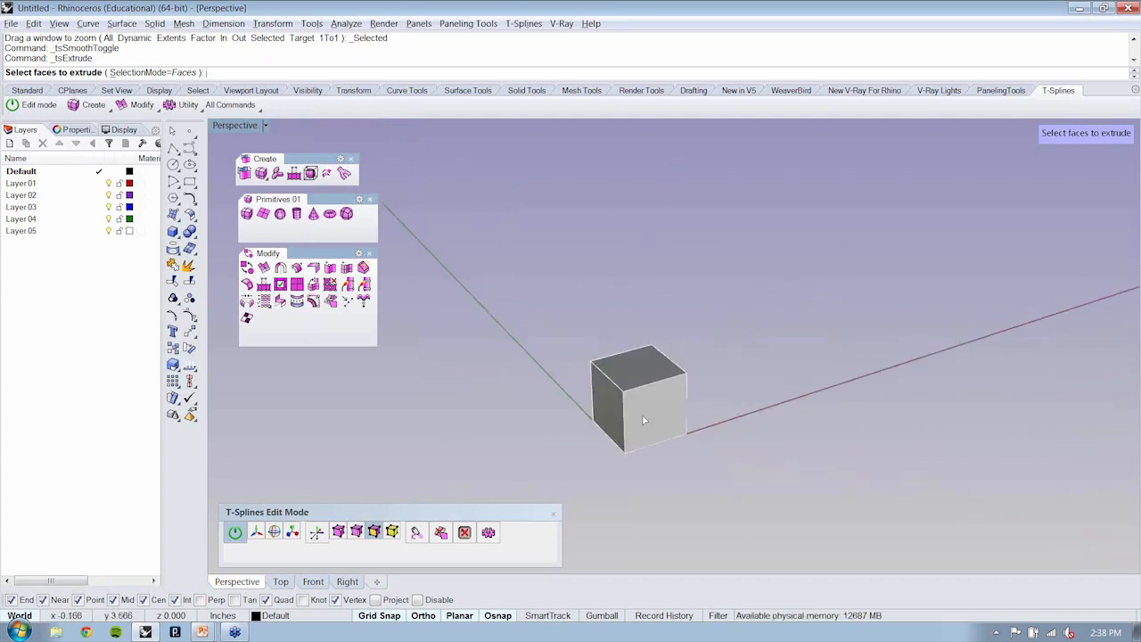
{"action": "left_click_drag", "start_coordinate": [642, 419], "coordinate": [638, 424]}
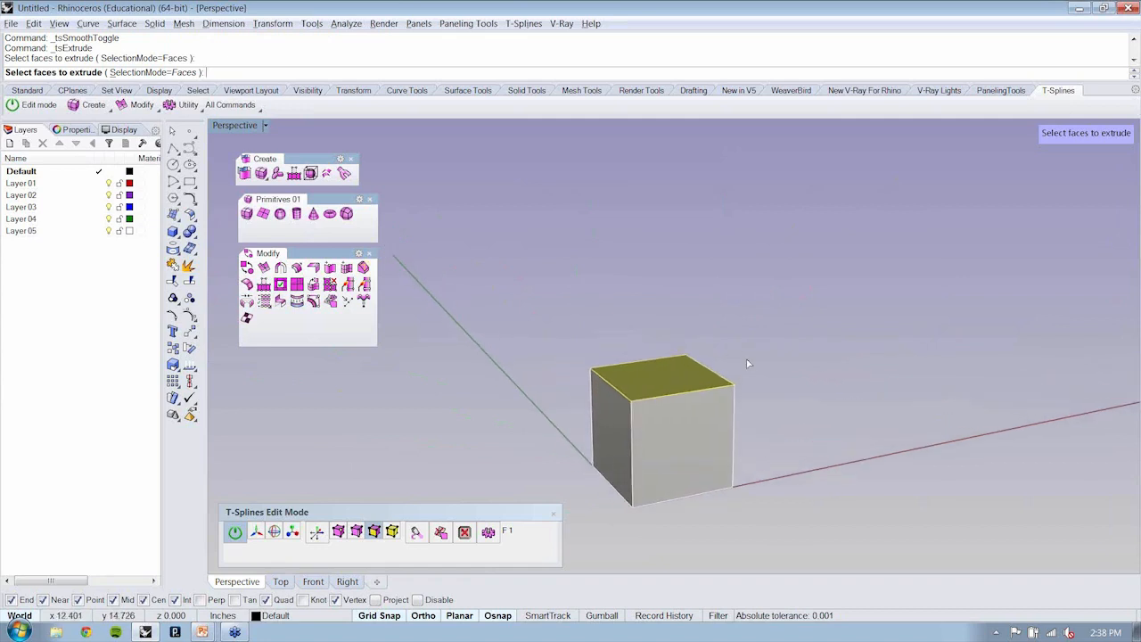
Extrude the top face upward into a stacked column with the upper segment leaning sideways
{"action": "left_click", "coordinate": [663, 369]}
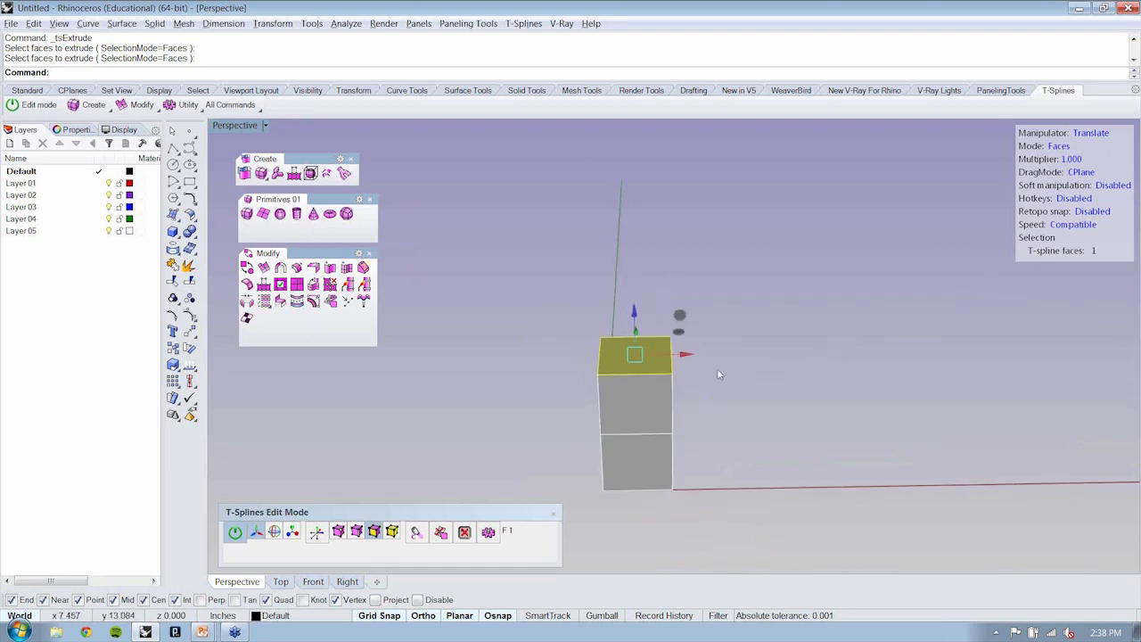
{"action": "left_click_drag", "start_coordinate": [720, 374], "coordinate": [597, 368]}
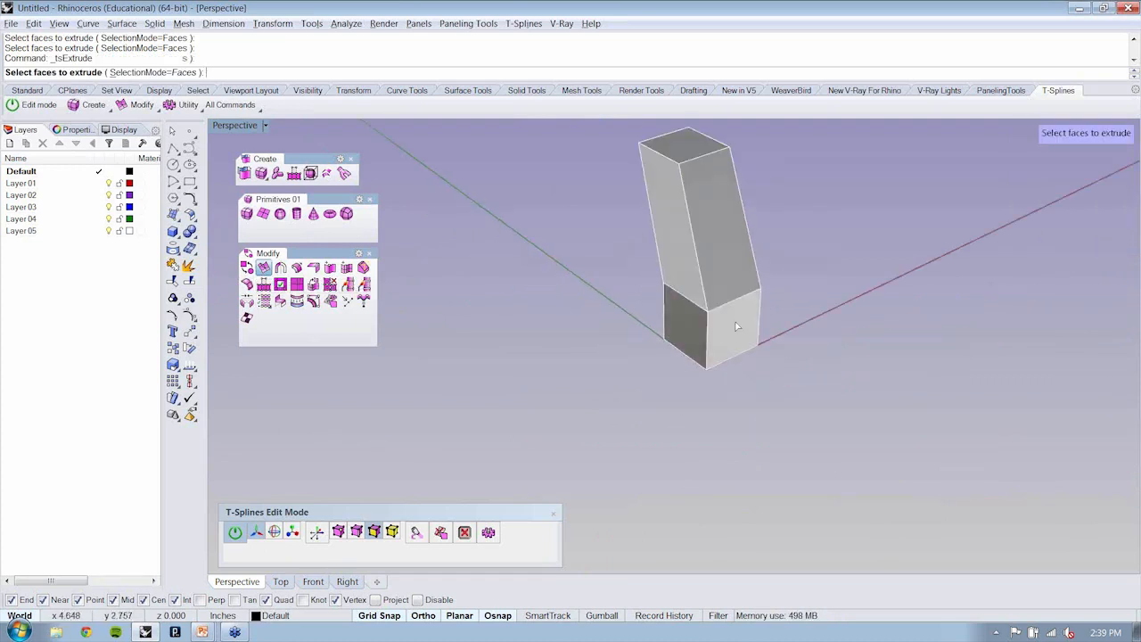
Extrude a side face into a horizontal arm and display the whole form smooth
{"action": "left_click", "coordinate": [734, 329]}
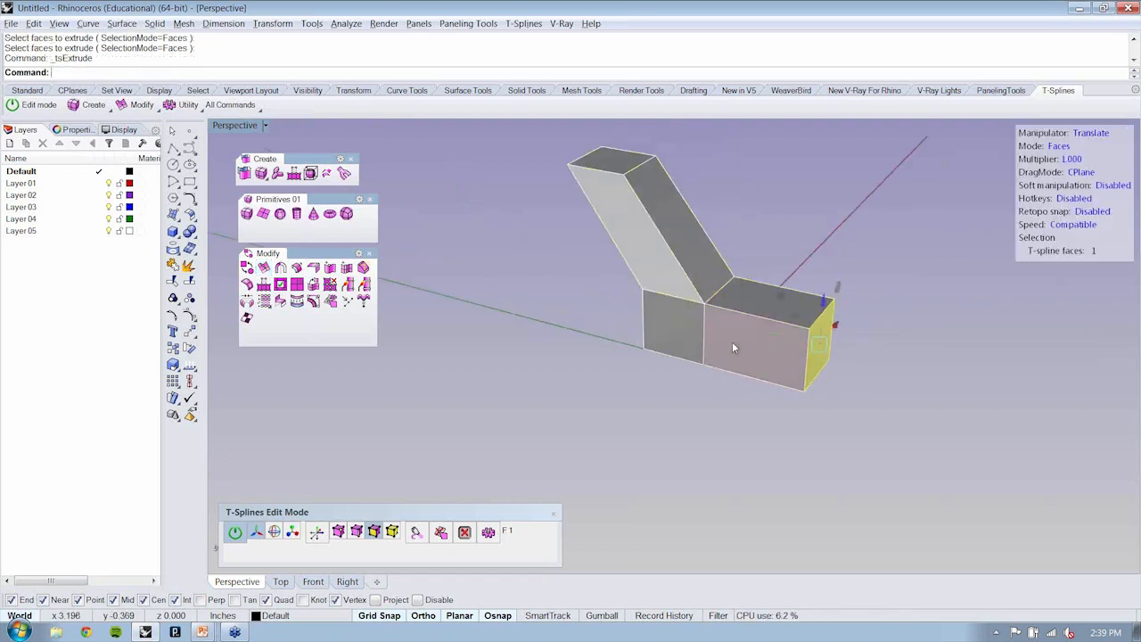
{"action": "left_click", "coordinate": [758, 347]}
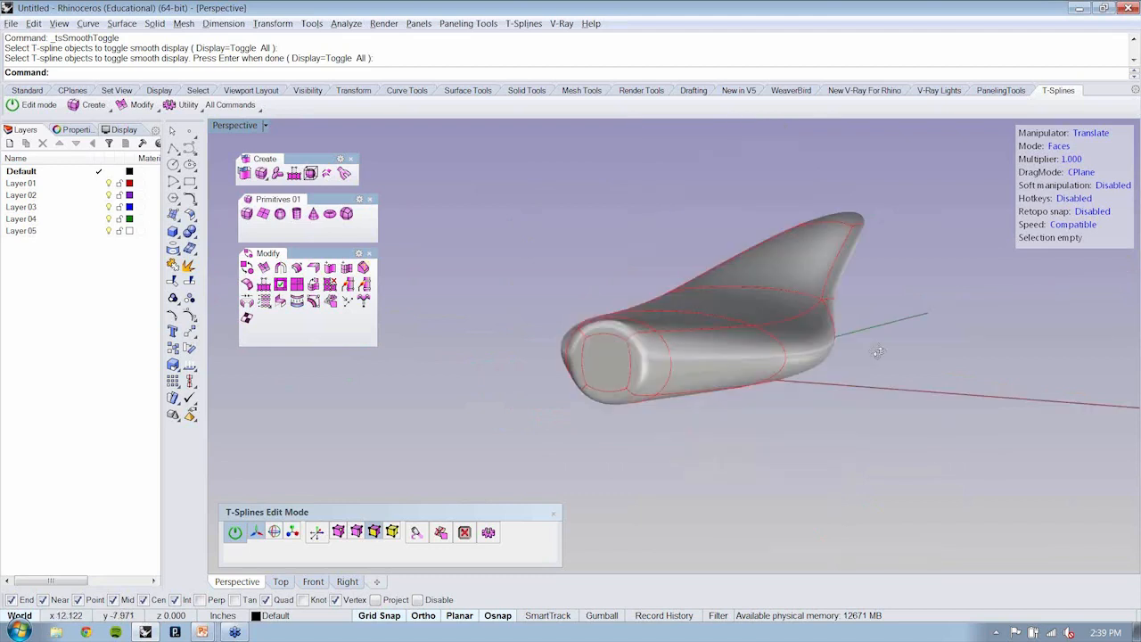
Zoom in and orbit around the faceted, flat-sided form after smooth display is off
{"action": "left_click_drag", "start_coordinate": [877, 349], "coordinate": [738, 391]}
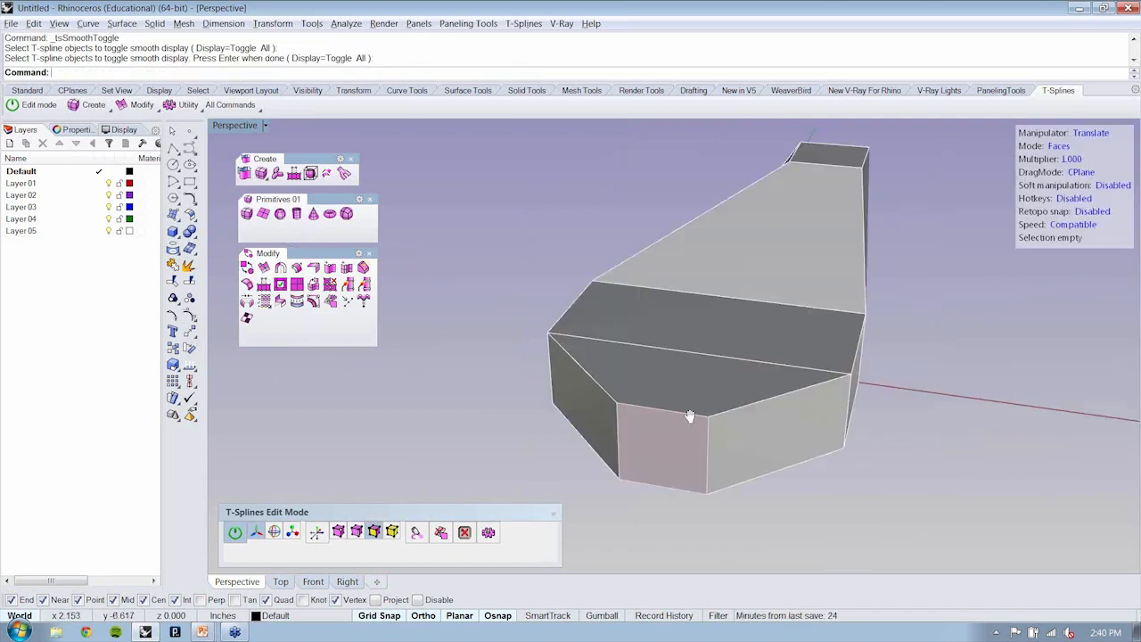
{"action": "left_click_drag", "start_coordinate": [692, 413], "coordinate": [811, 449]}
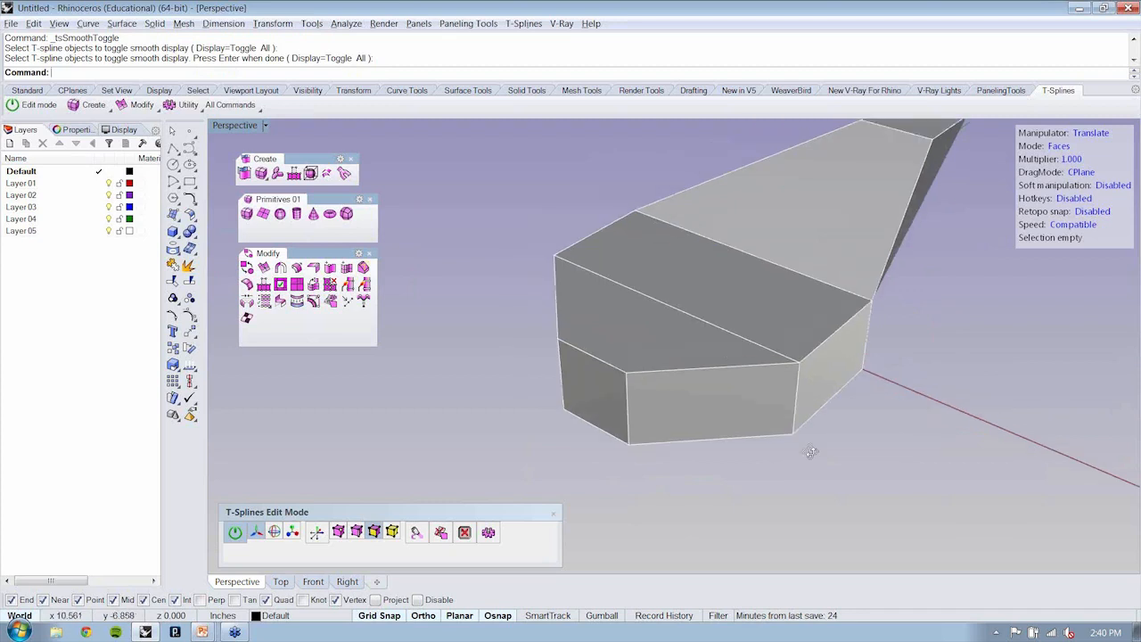
{"action": "left_click_drag", "start_coordinate": [811, 449], "coordinate": [620, 412]}
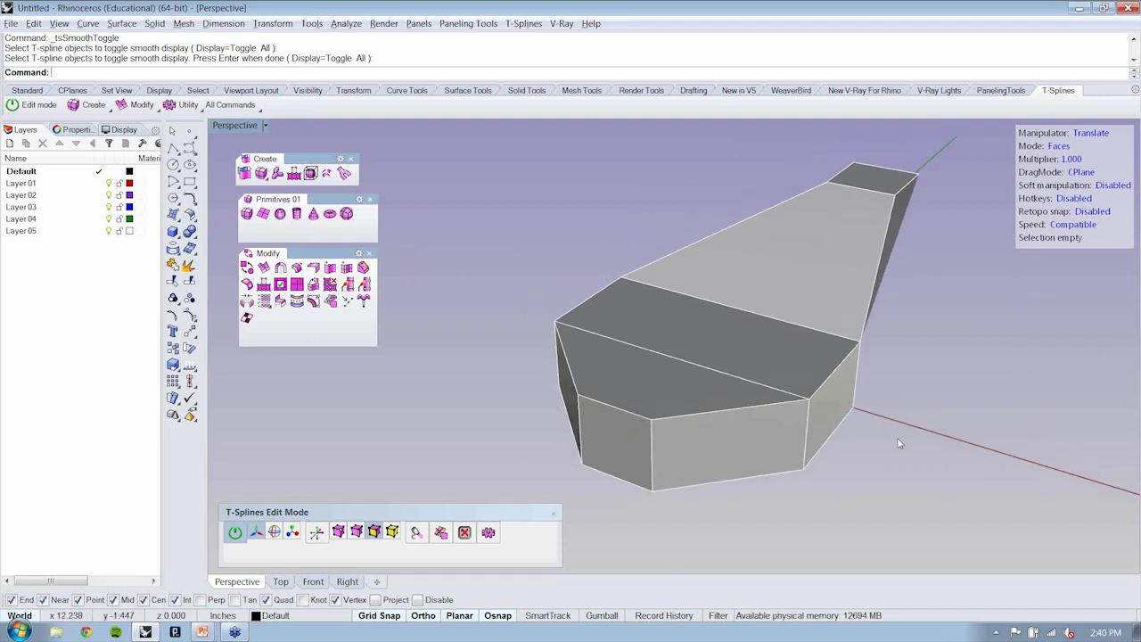
{"action": "mouse_move", "coordinate": [909, 397]}
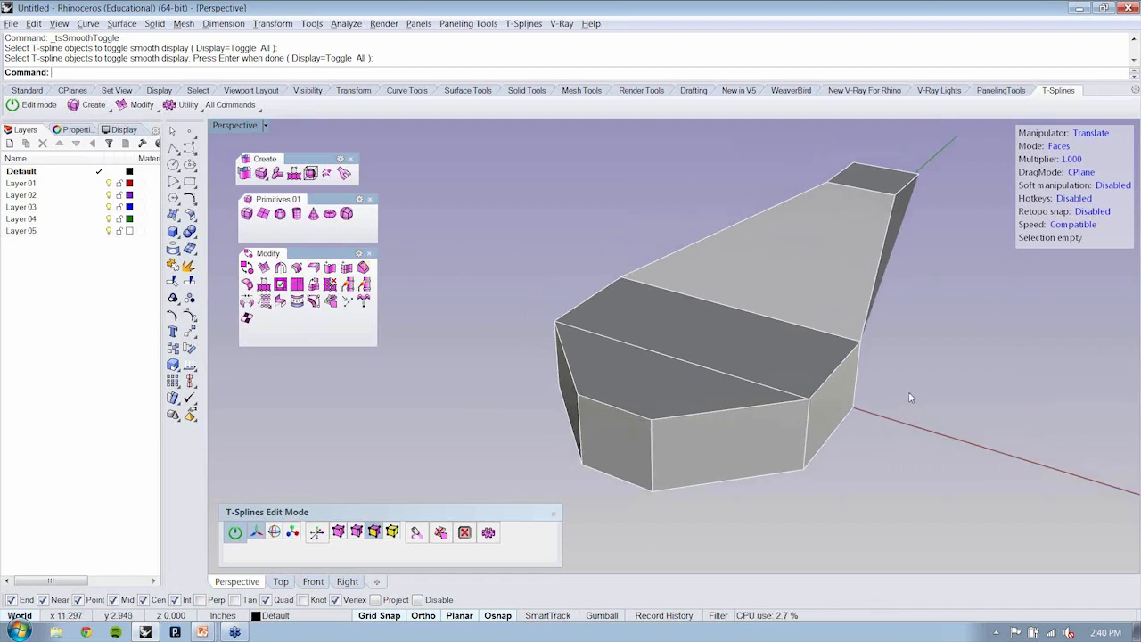
{"action": "mouse_move", "coordinate": [375, 531]}
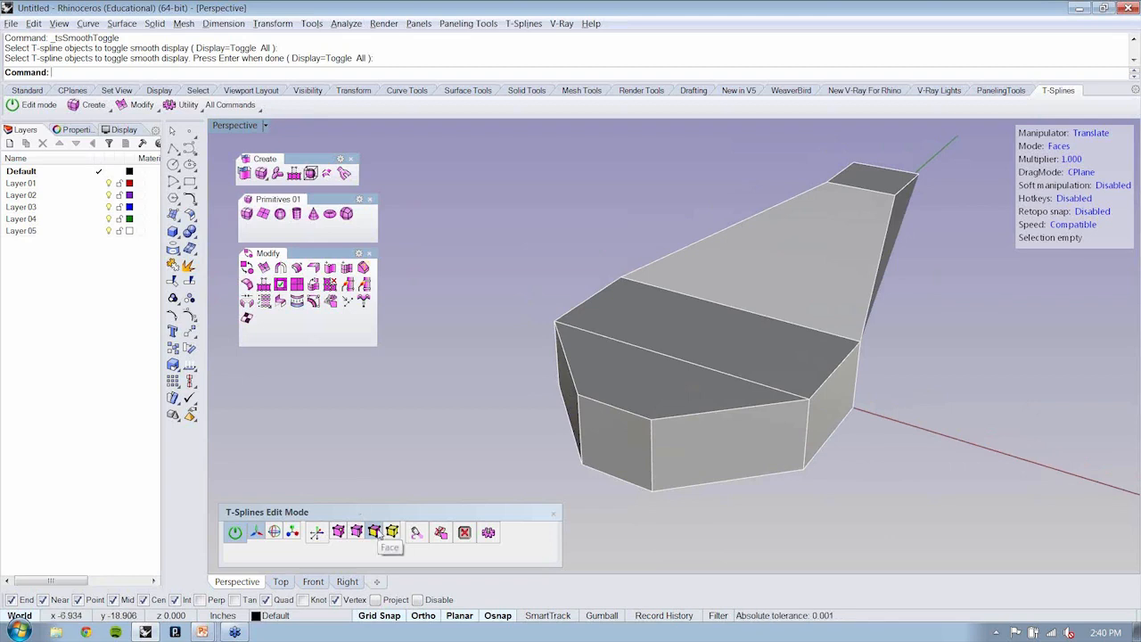
{"action": "mouse_move", "coordinate": [374, 531]}
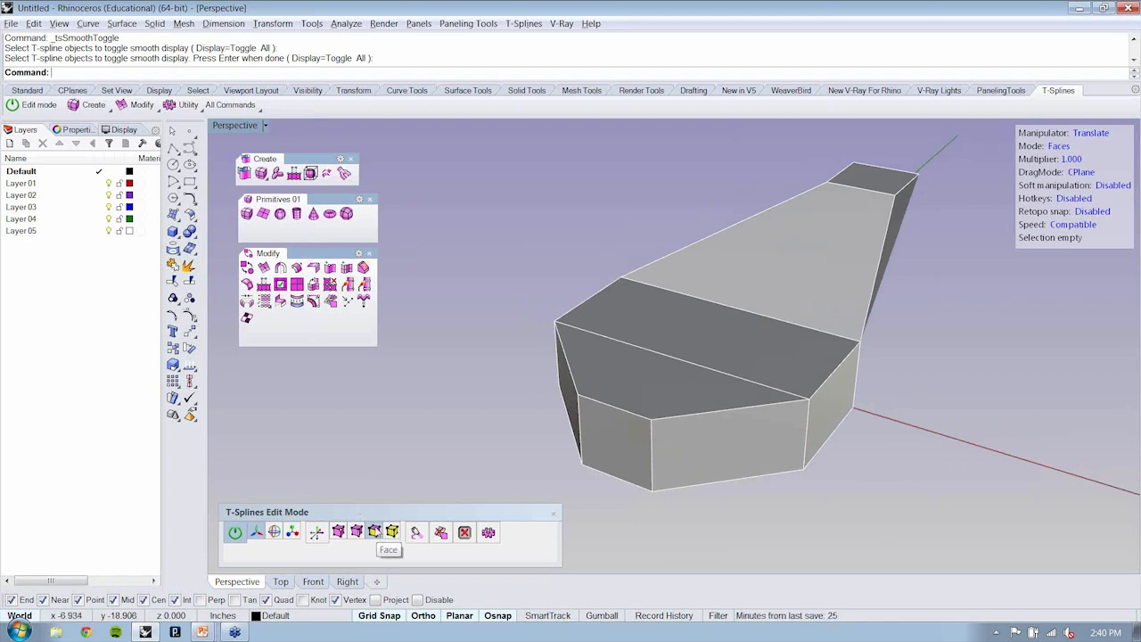
{"action": "mouse_move", "coordinate": [417, 531]}
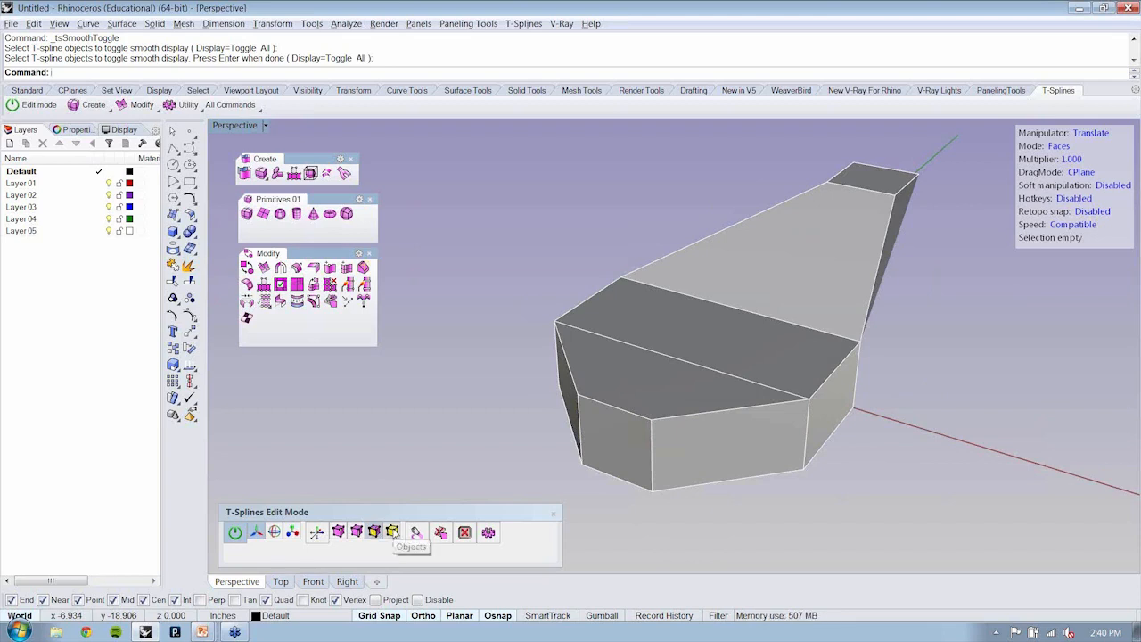
{"action": "mouse_move", "coordinate": [338, 531]}
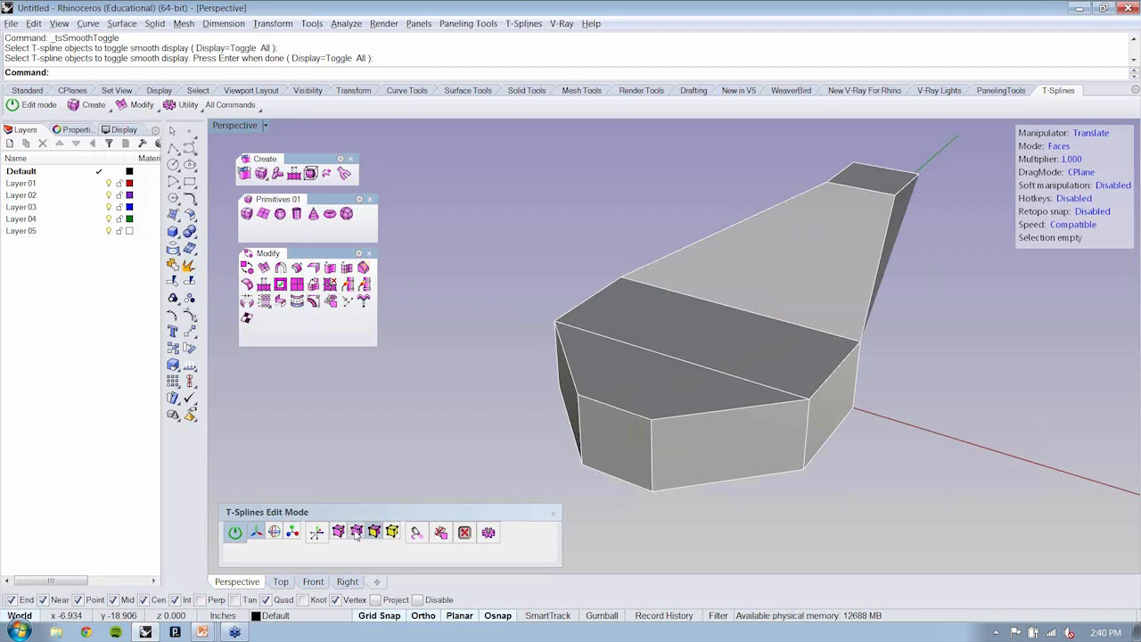
Extrude the small front face of the lower section outward into a cube-shaped protrusion
{"action": "left_click", "coordinate": [357, 532]}
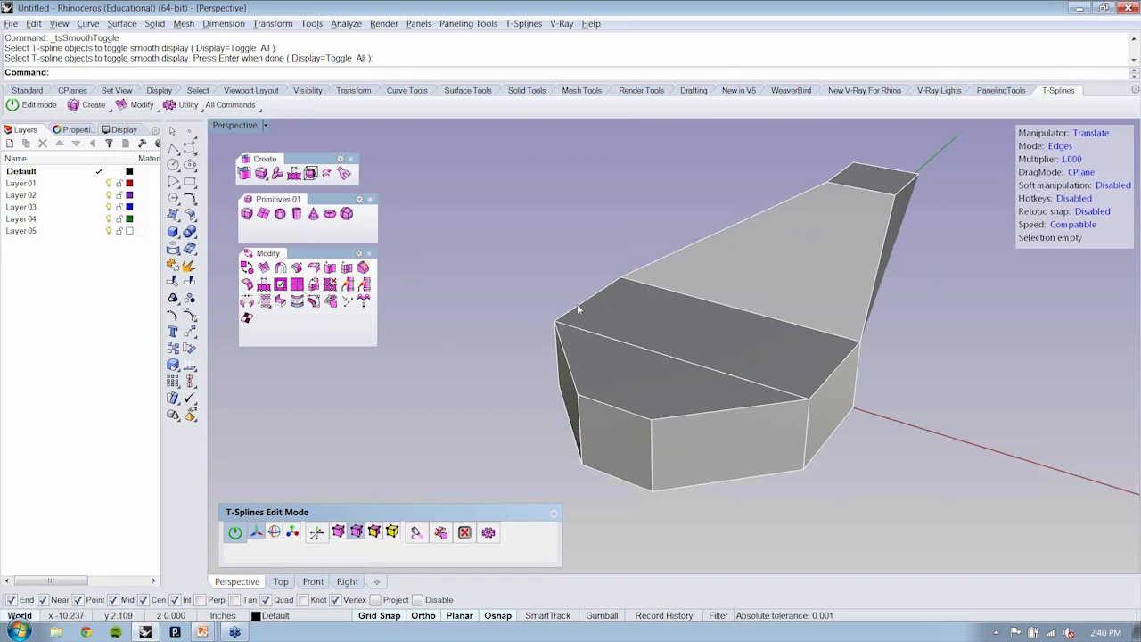
{"action": "left_click", "coordinate": [589, 303]}
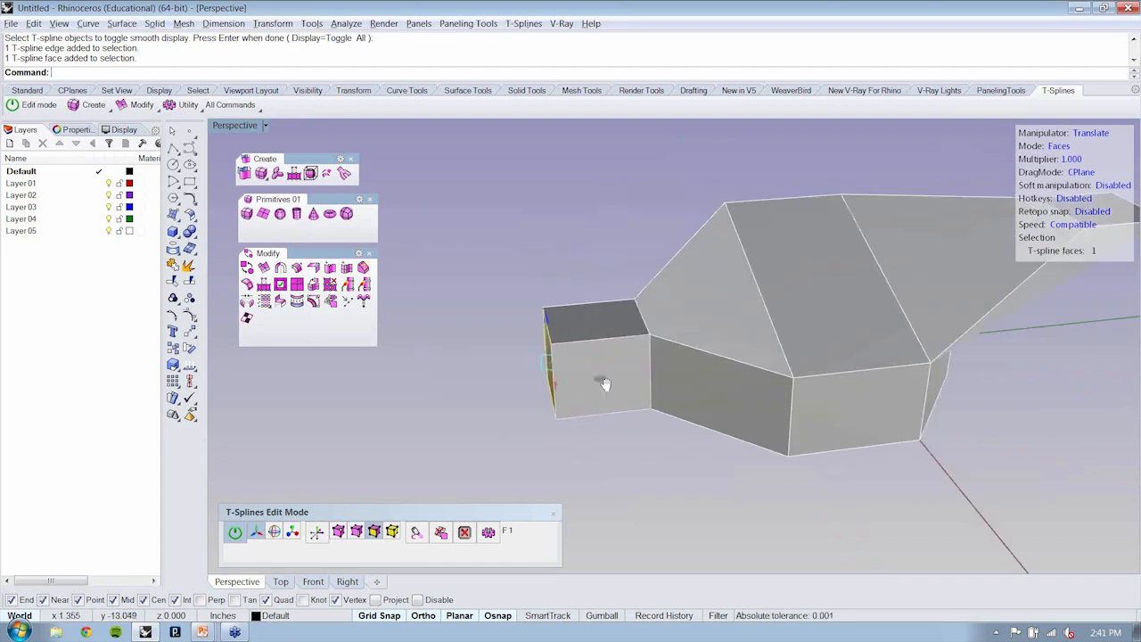
{"action": "left_click_drag", "start_coordinate": [606, 383], "coordinate": [760, 360]}
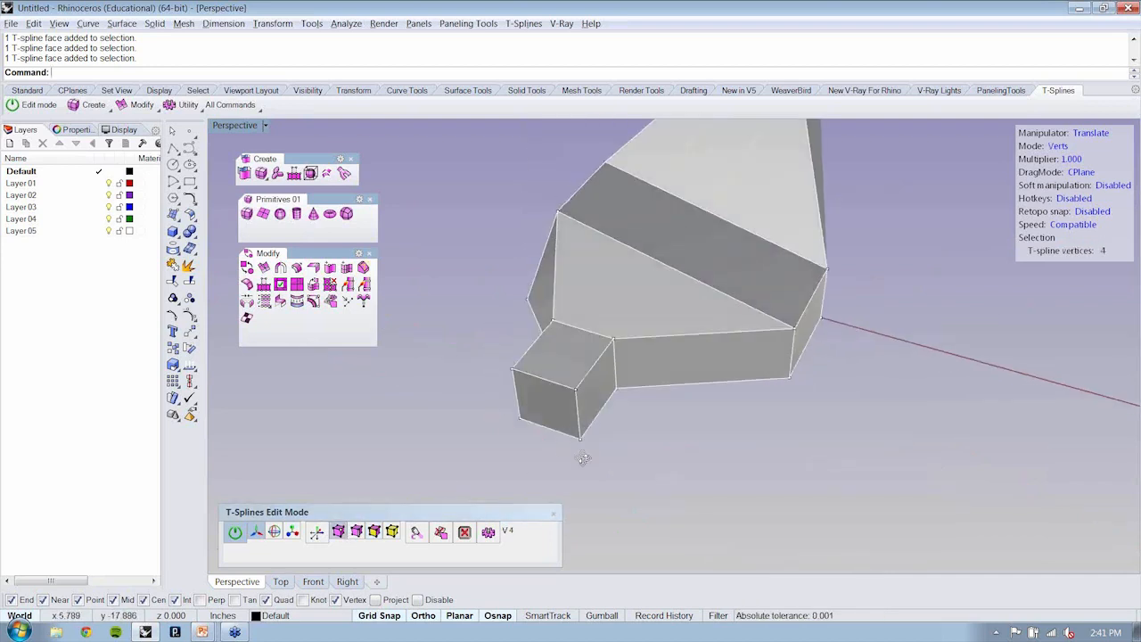
Drag corner vertices of the small extrusion to reshape the form before smoothing it
{"action": "left_click", "coordinate": [585, 428]}
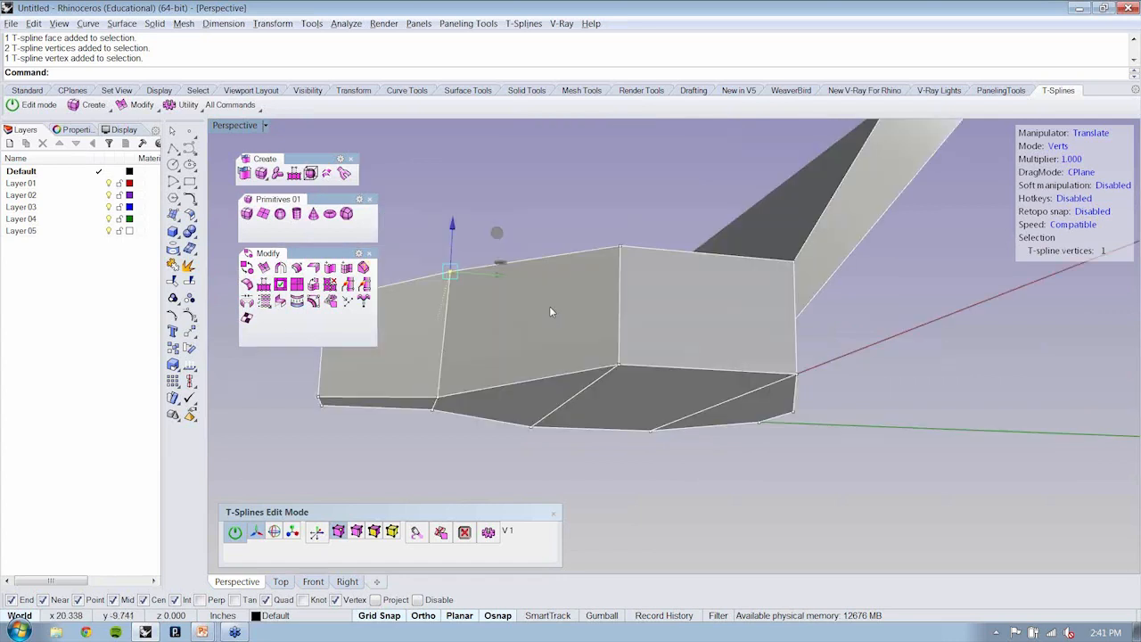
{"action": "left_click_drag", "start_coordinate": [549, 311], "coordinate": [680, 378]}
{"action": "type", "text": "4"}
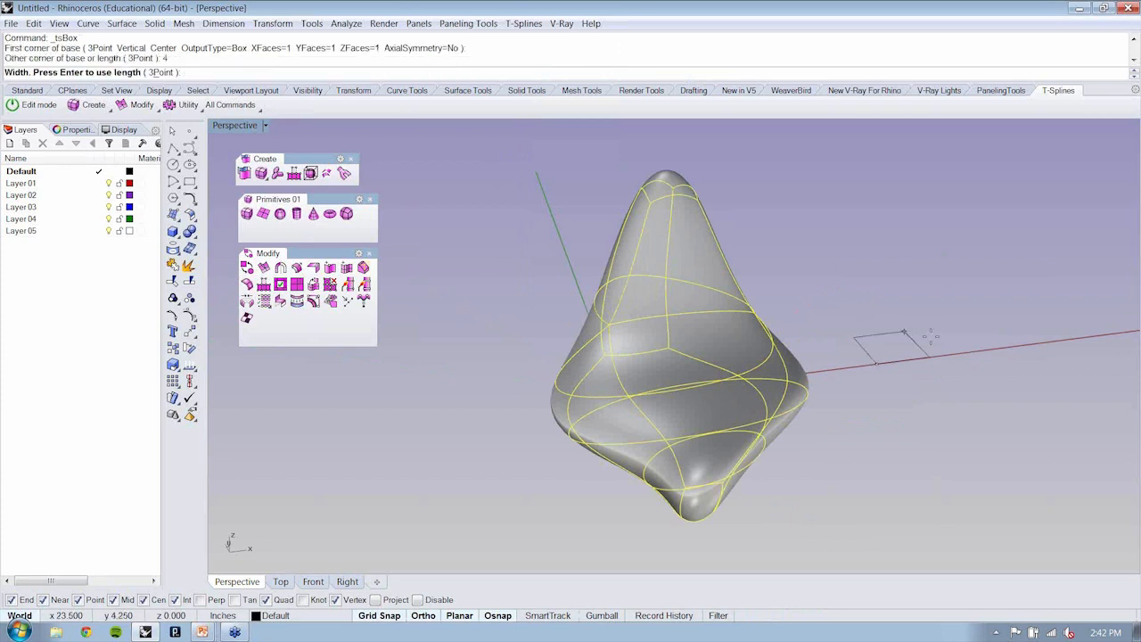
Orbit the Perspective view around the smooth wing-like form and the small sphere beside it
{"action": "left_click", "coordinate": [894, 324]}
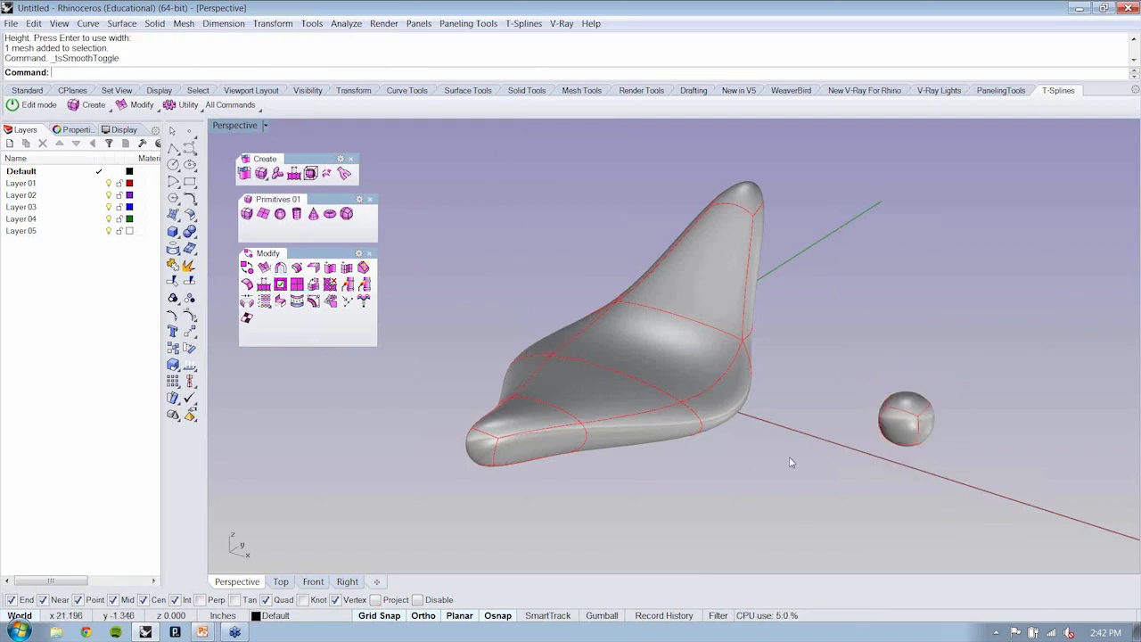
{"action": "left_click_drag", "start_coordinate": [787, 462], "coordinate": [923, 446]}
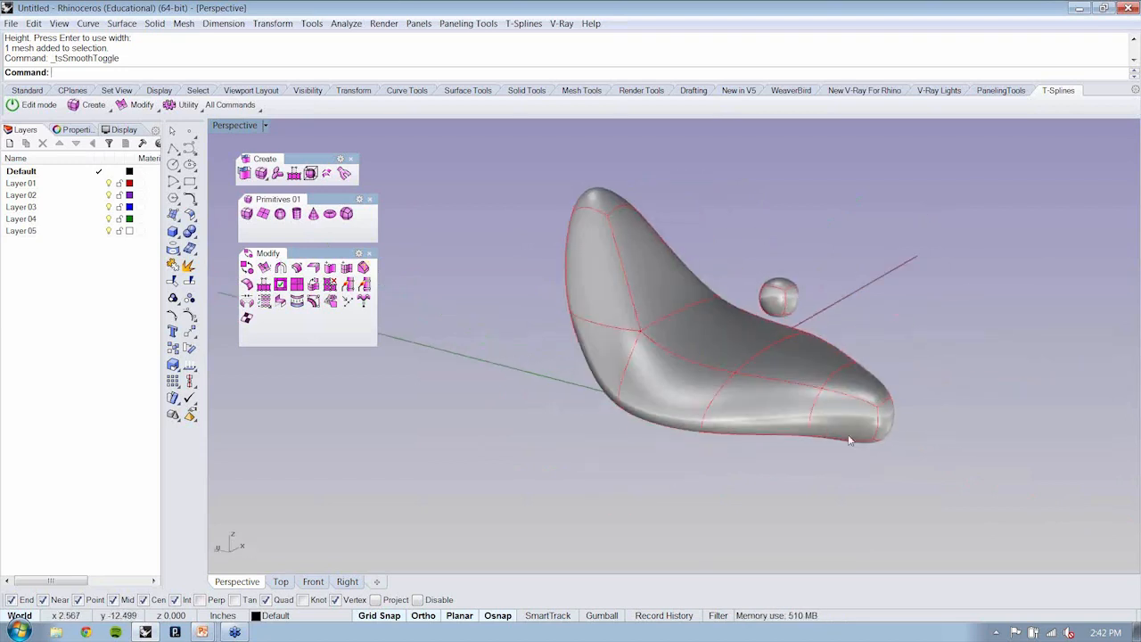
{"action": "left_click_drag", "start_coordinate": [849, 442], "coordinate": [822, 520]}
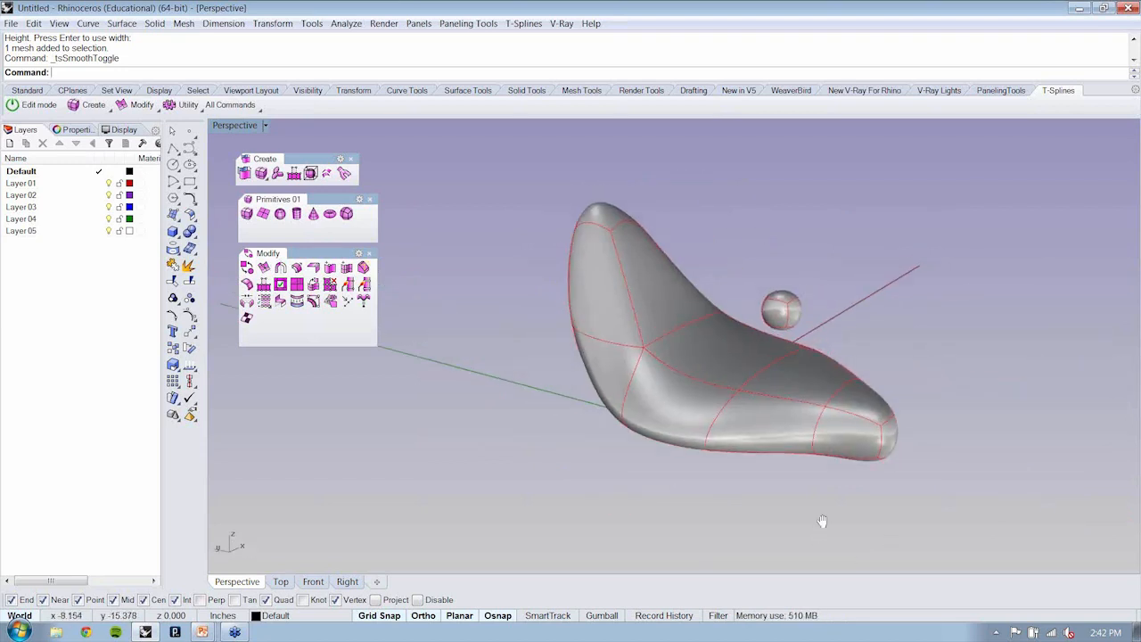